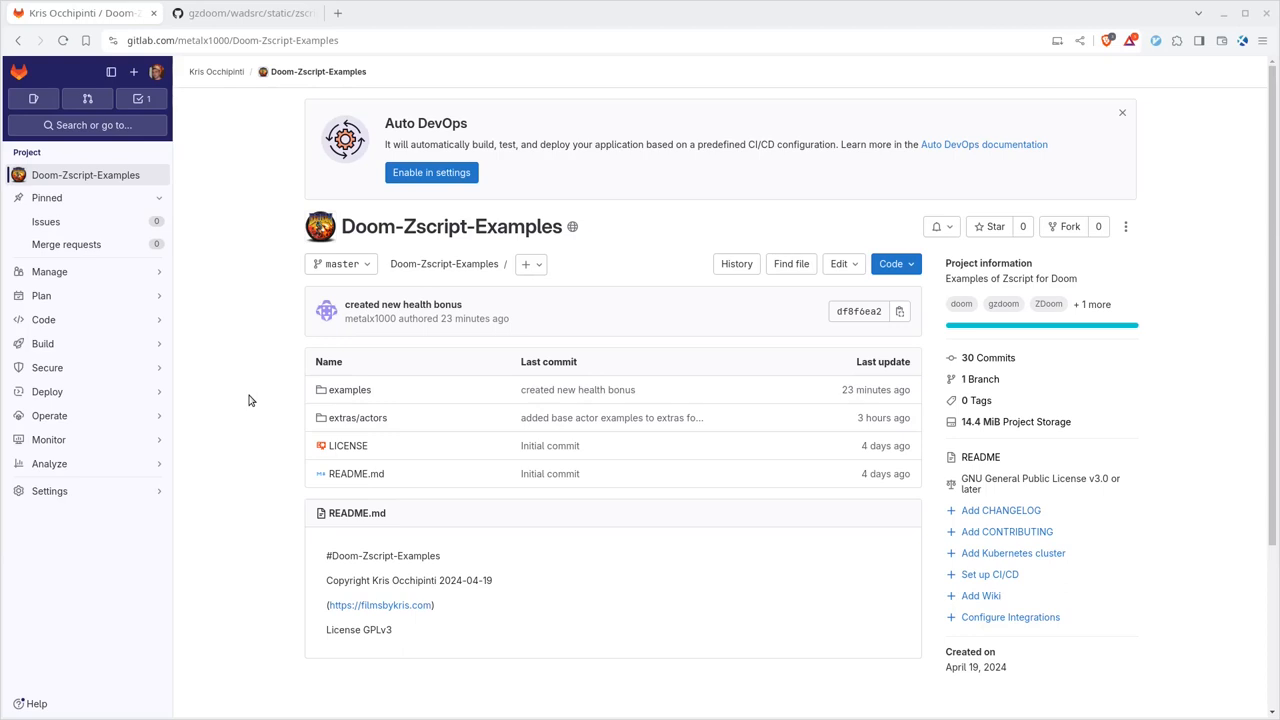
mouse_move(240, 404)
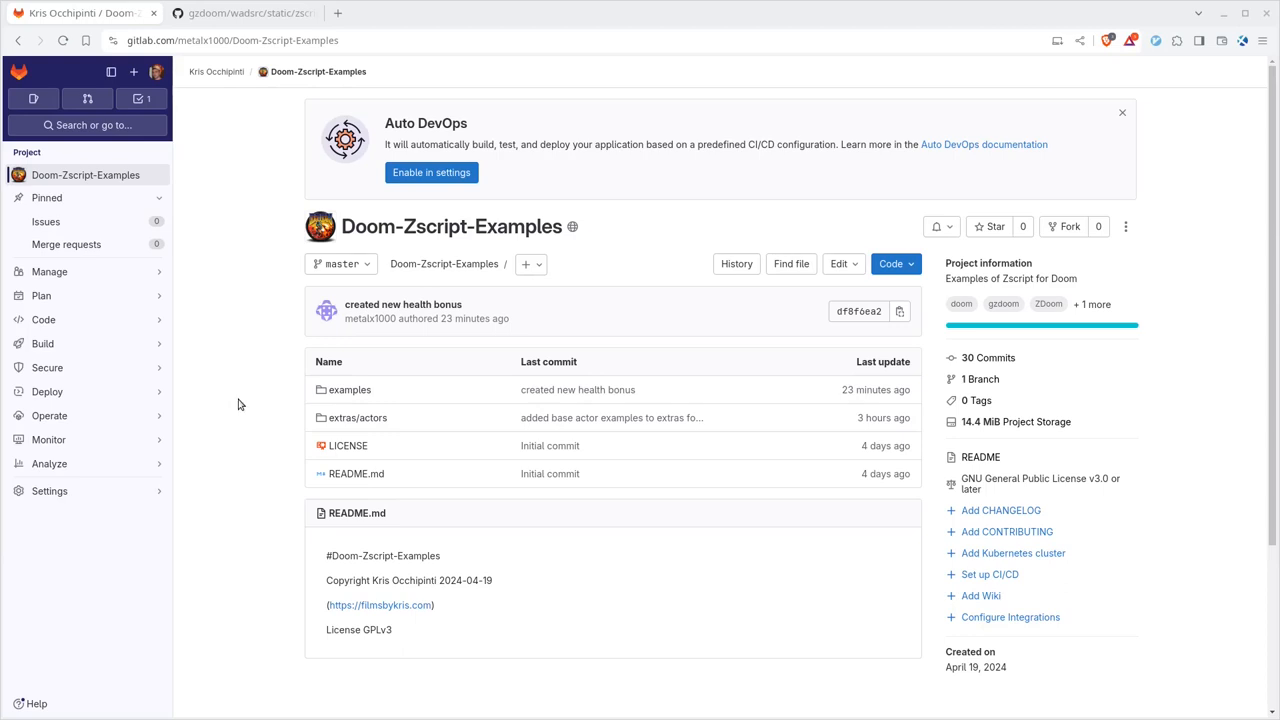
mouse_move(236, 428)
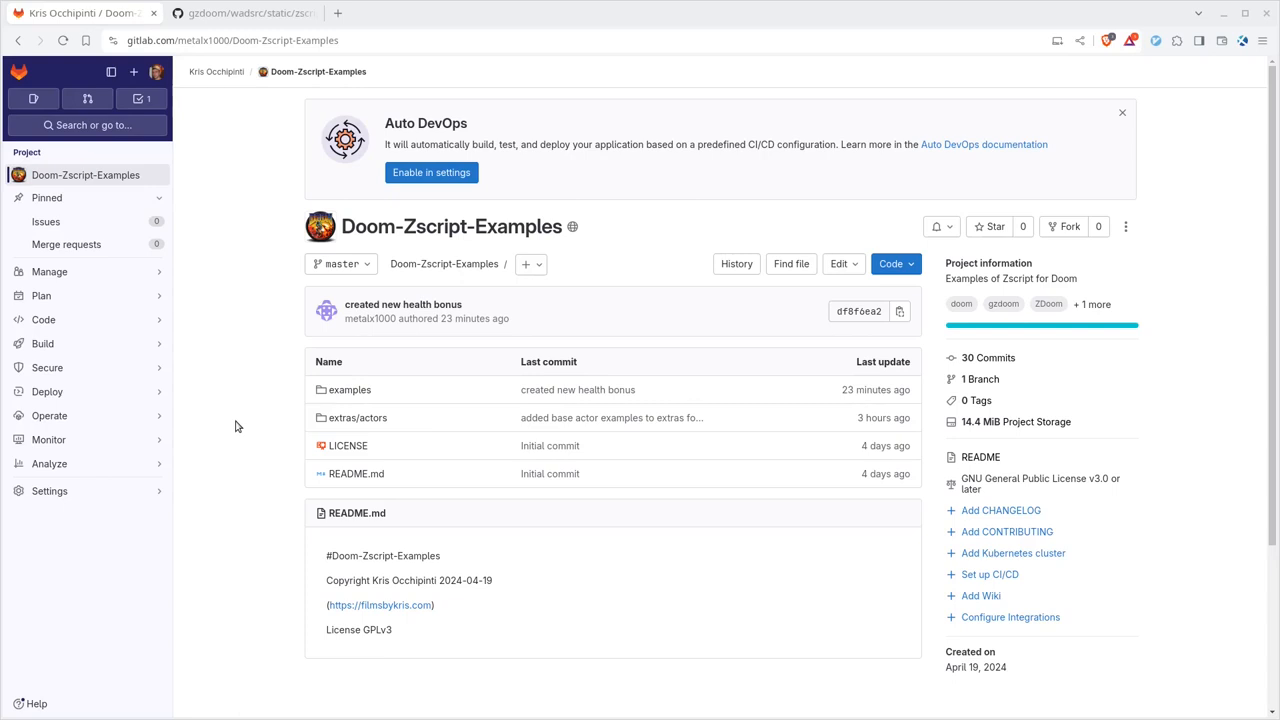
mouse_move(222, 440)
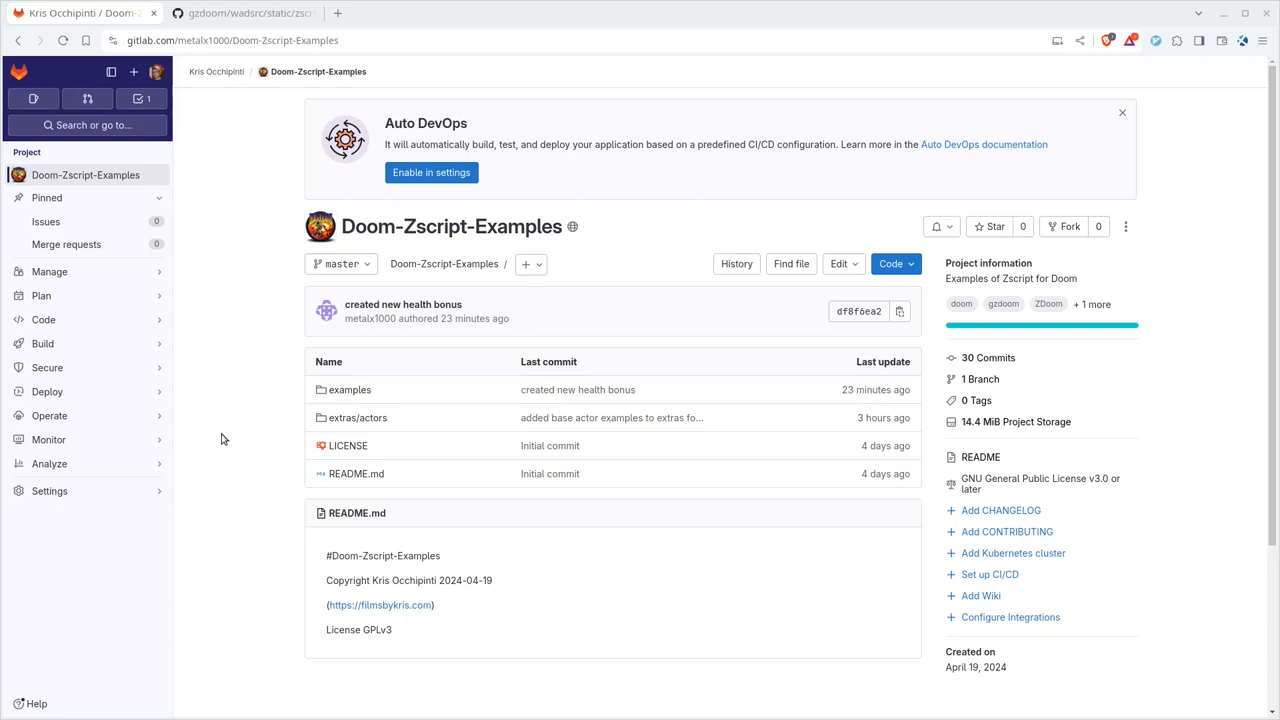
mouse_move(286, 424)
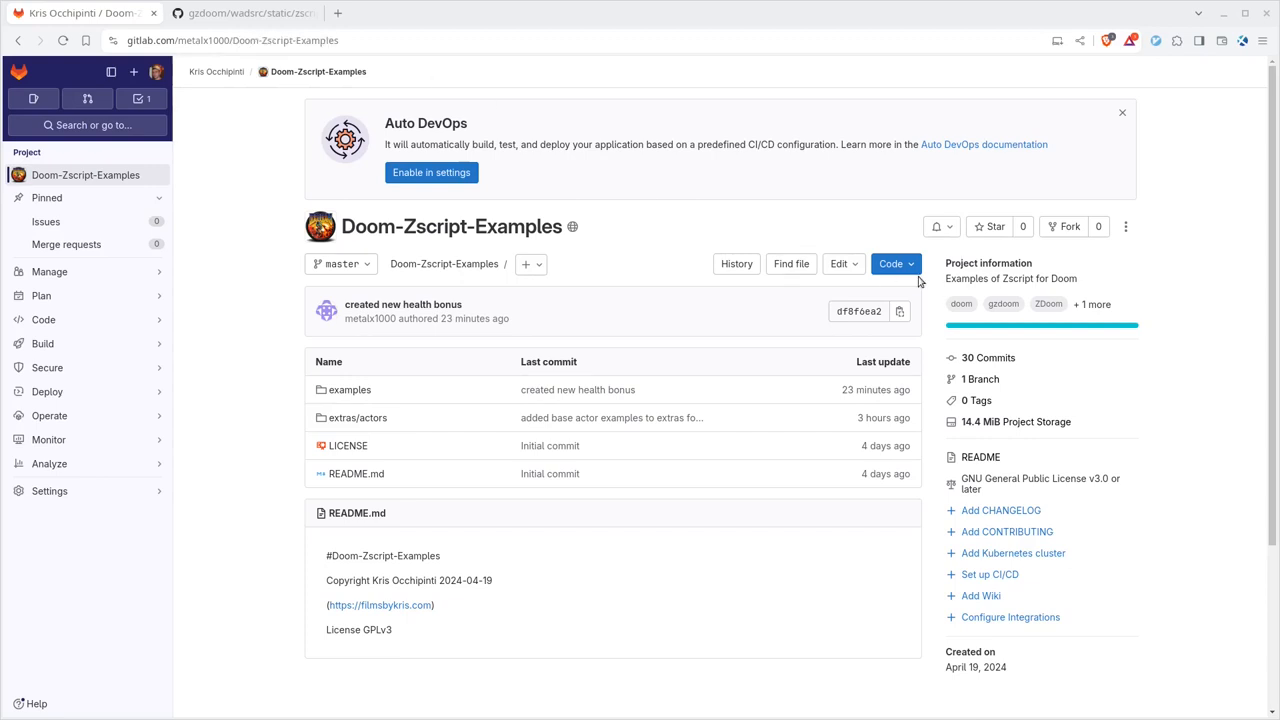
Look through the examples folder's subfolders and return to the repository main page
click(890, 264)
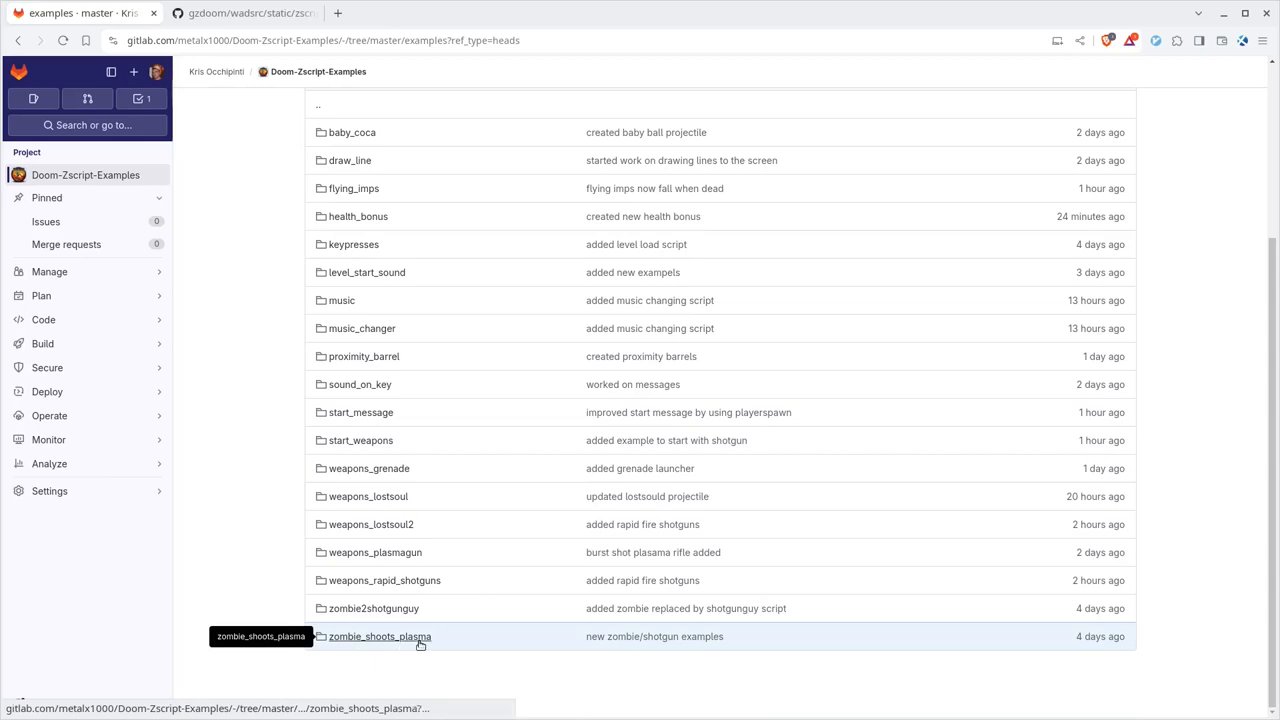
click(380, 636)
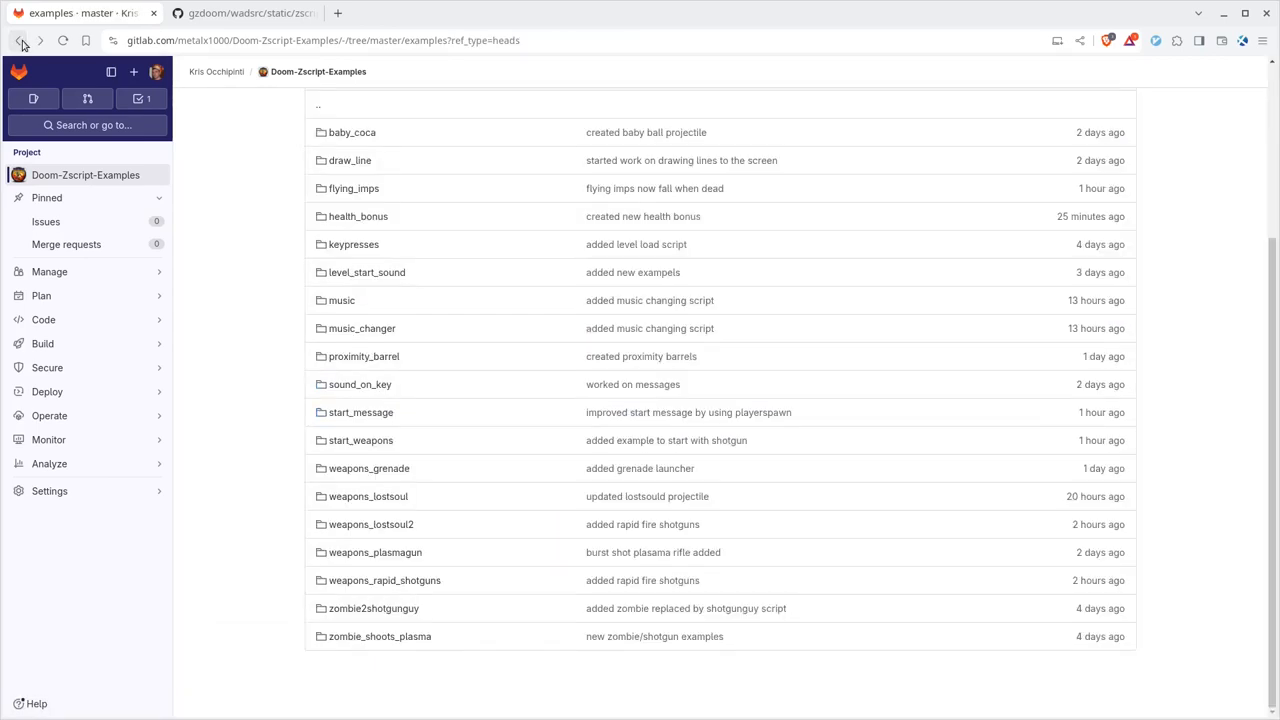
click(18, 40)
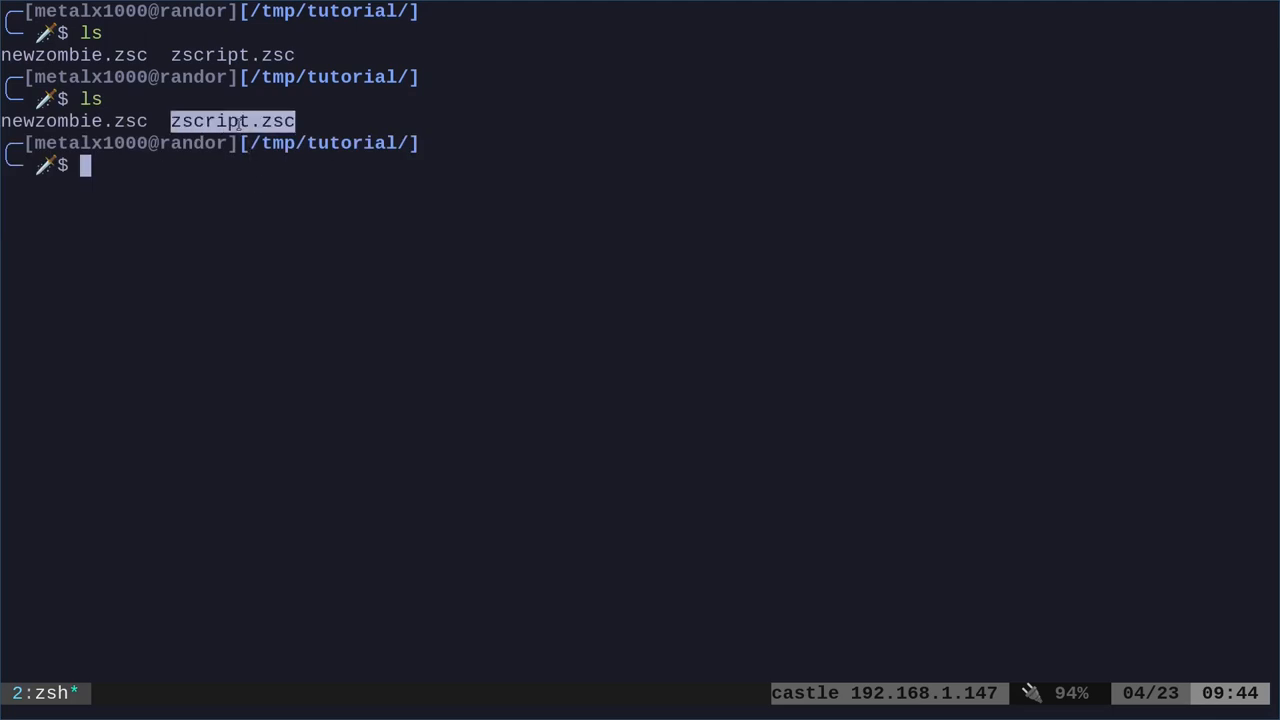
Display zscript.zsc's contents and open newzombie.zsc in vim
text(zscript.zsc)
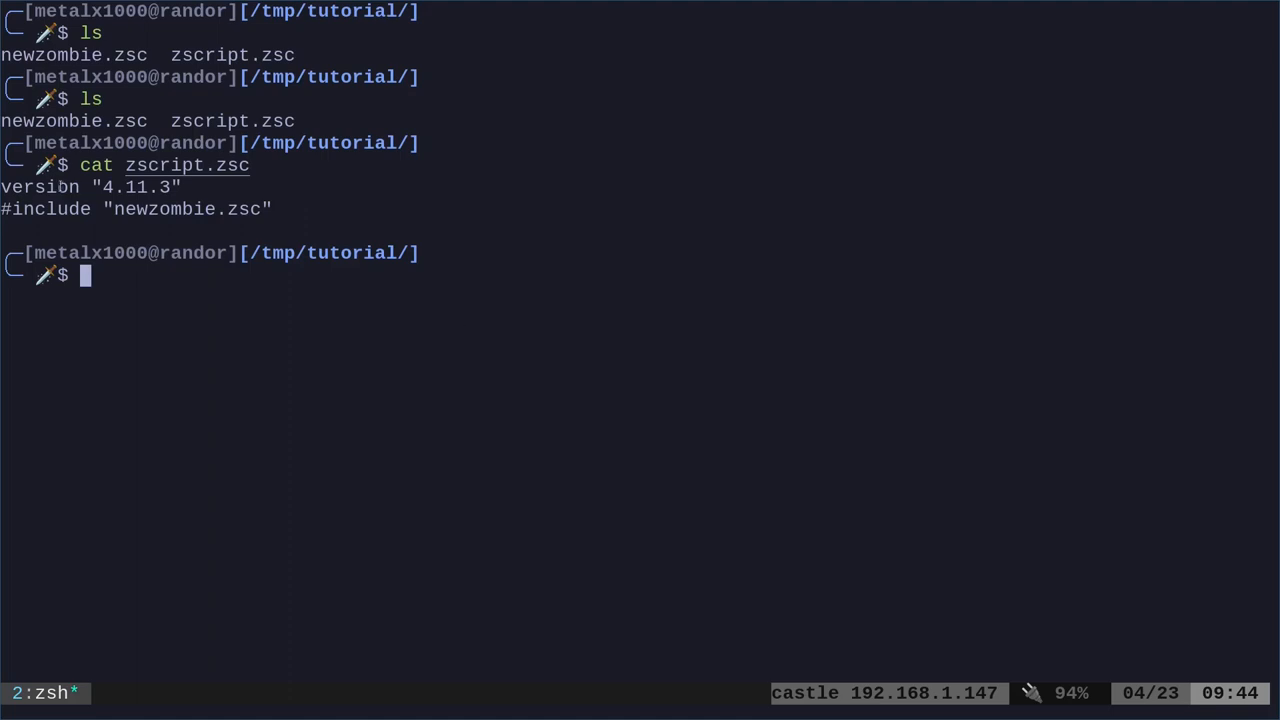
double_click(136, 188)
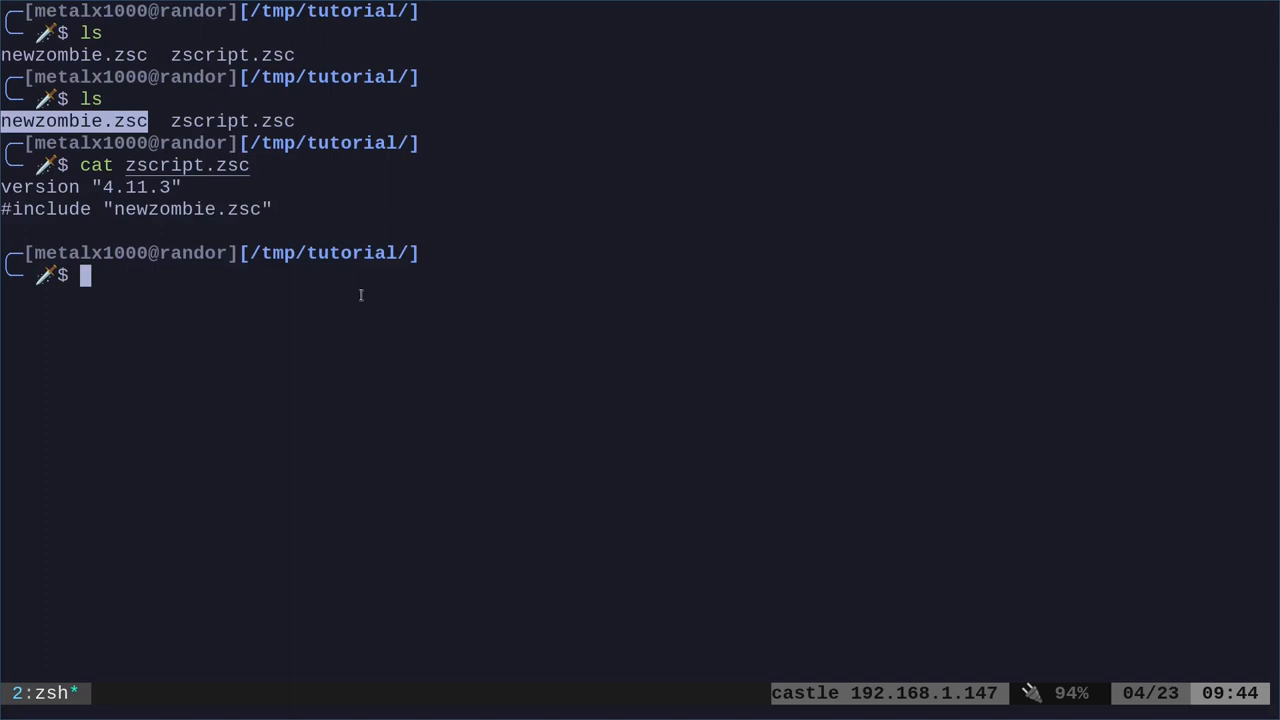
text(vim newzombie.zsc)
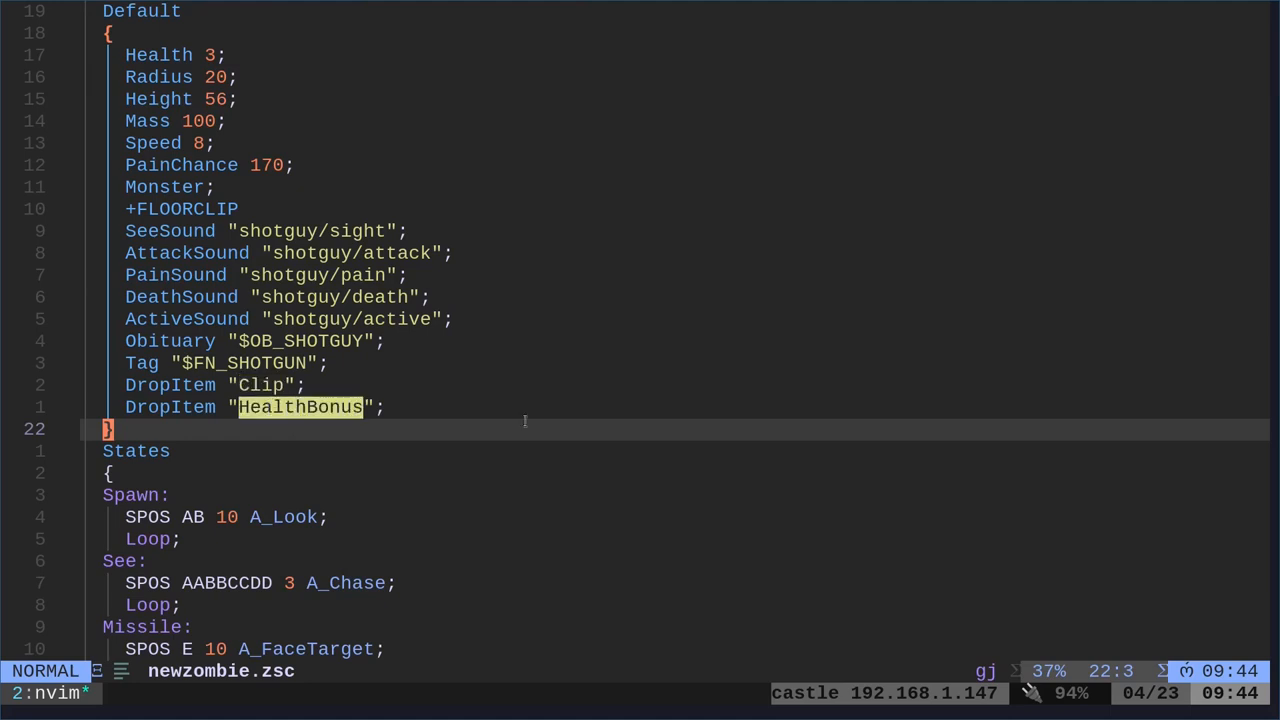
mouse_move(474, 408)
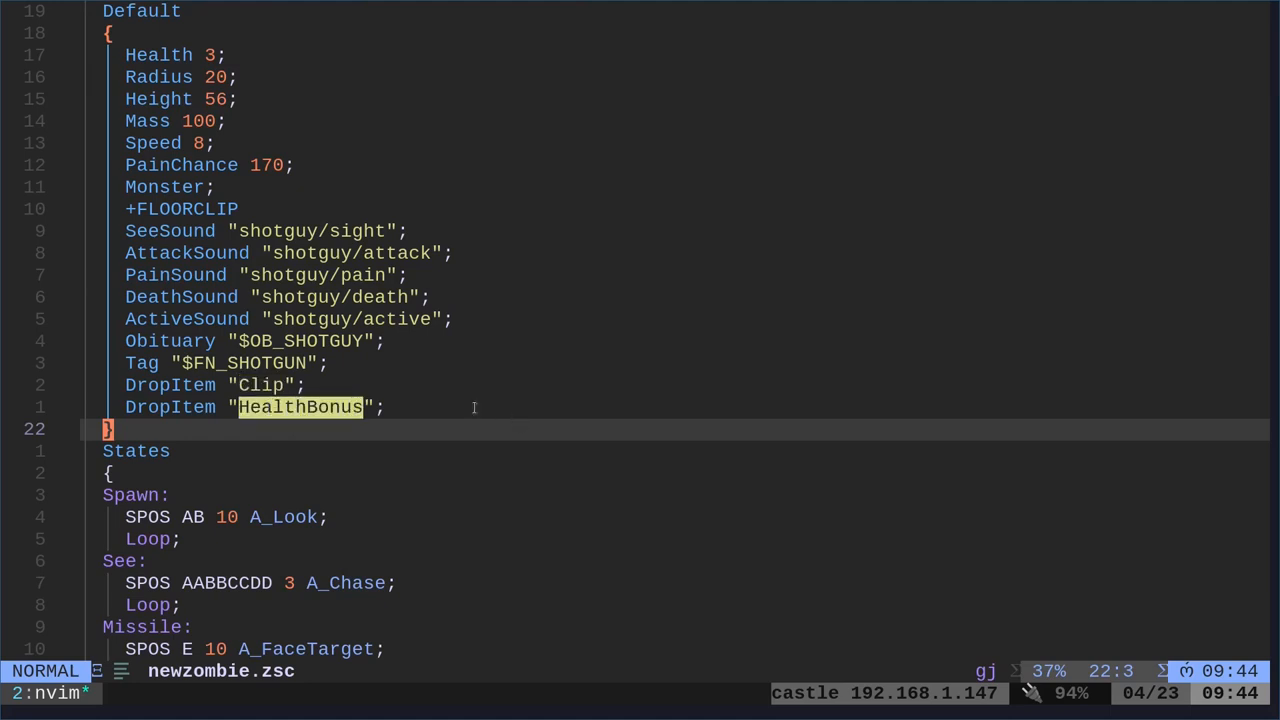
scroll(down, 3)
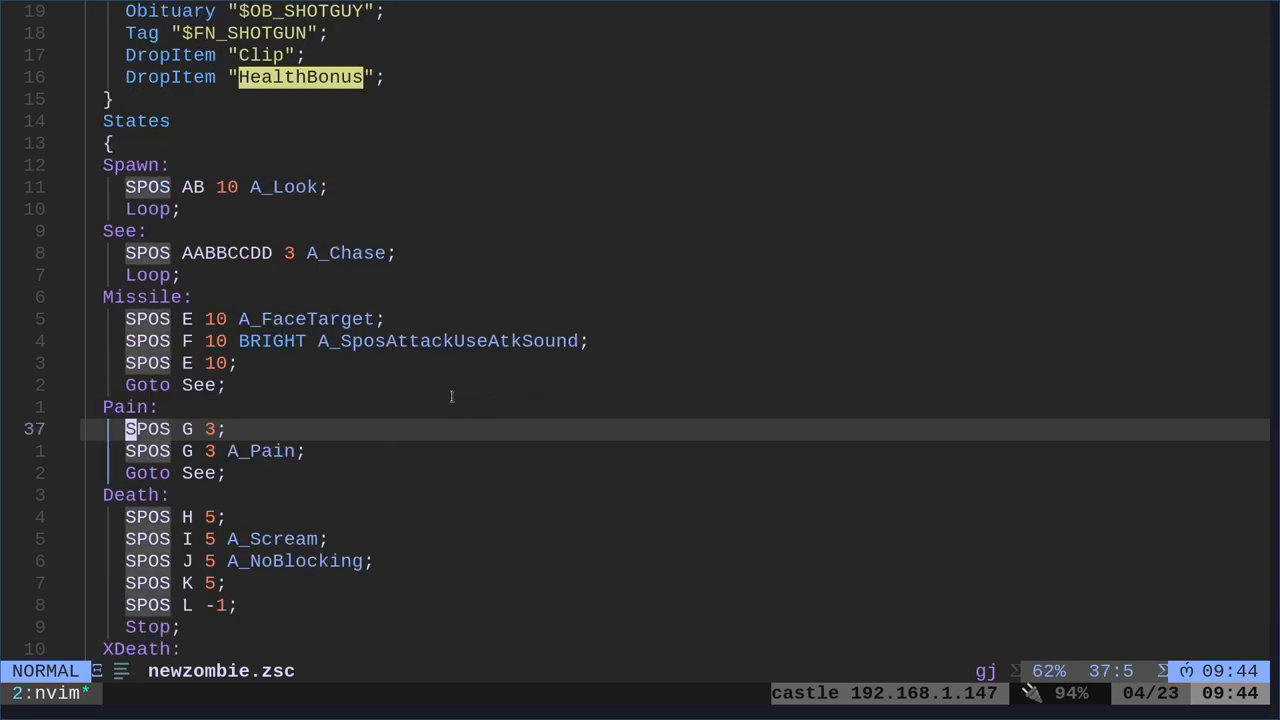
scroll(down, 3)
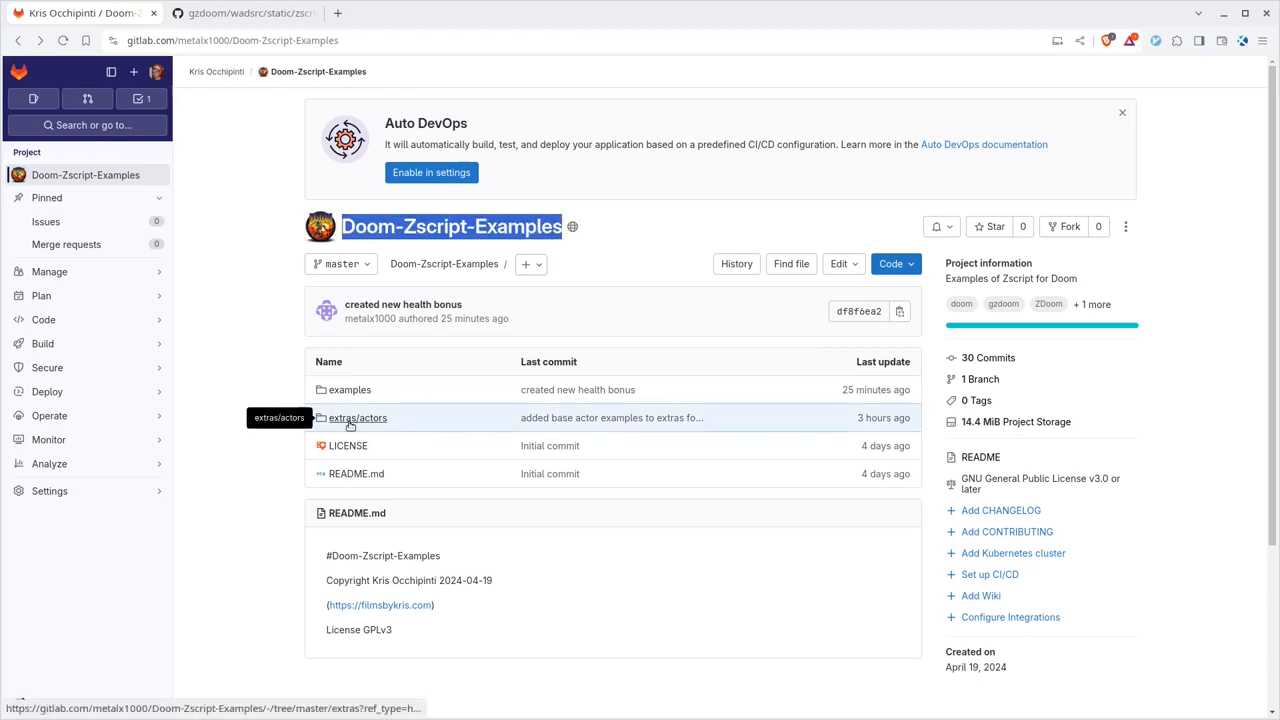
View arachnotron.zs in extras/actors and copy BRIGHT and attack-frame words from its Missile state
click(356, 418)
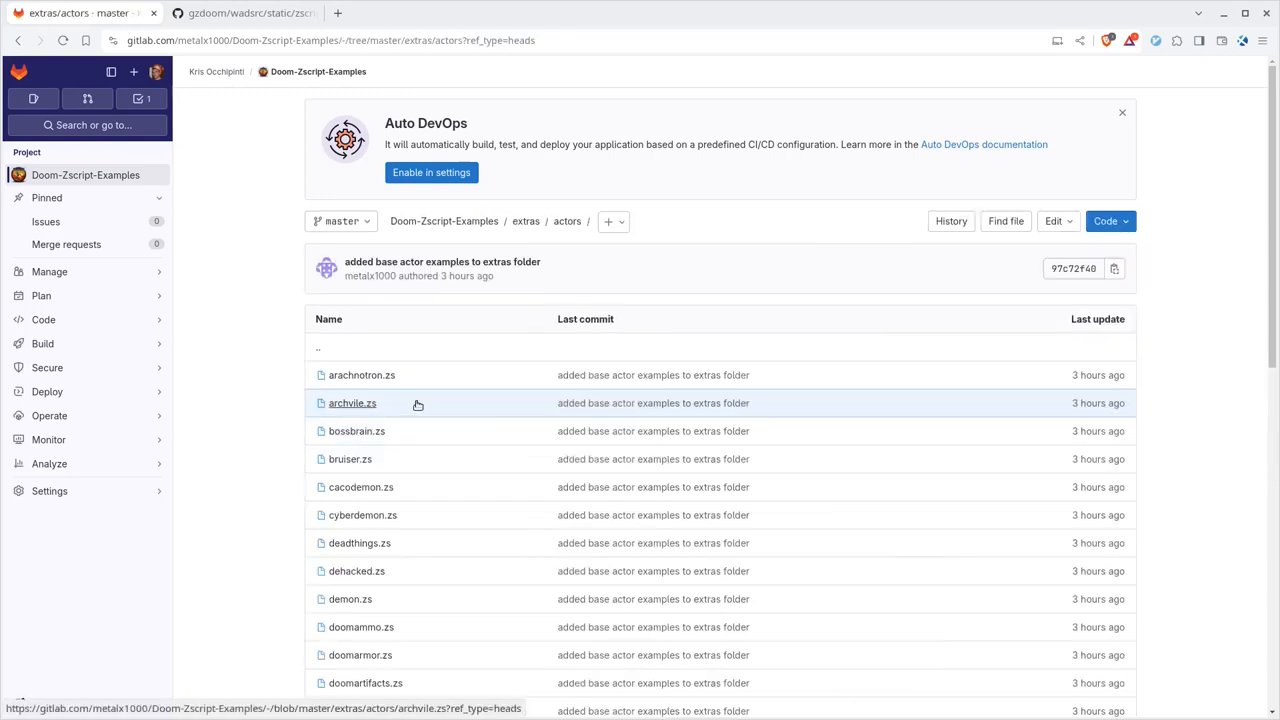
mouse_move(360, 376)
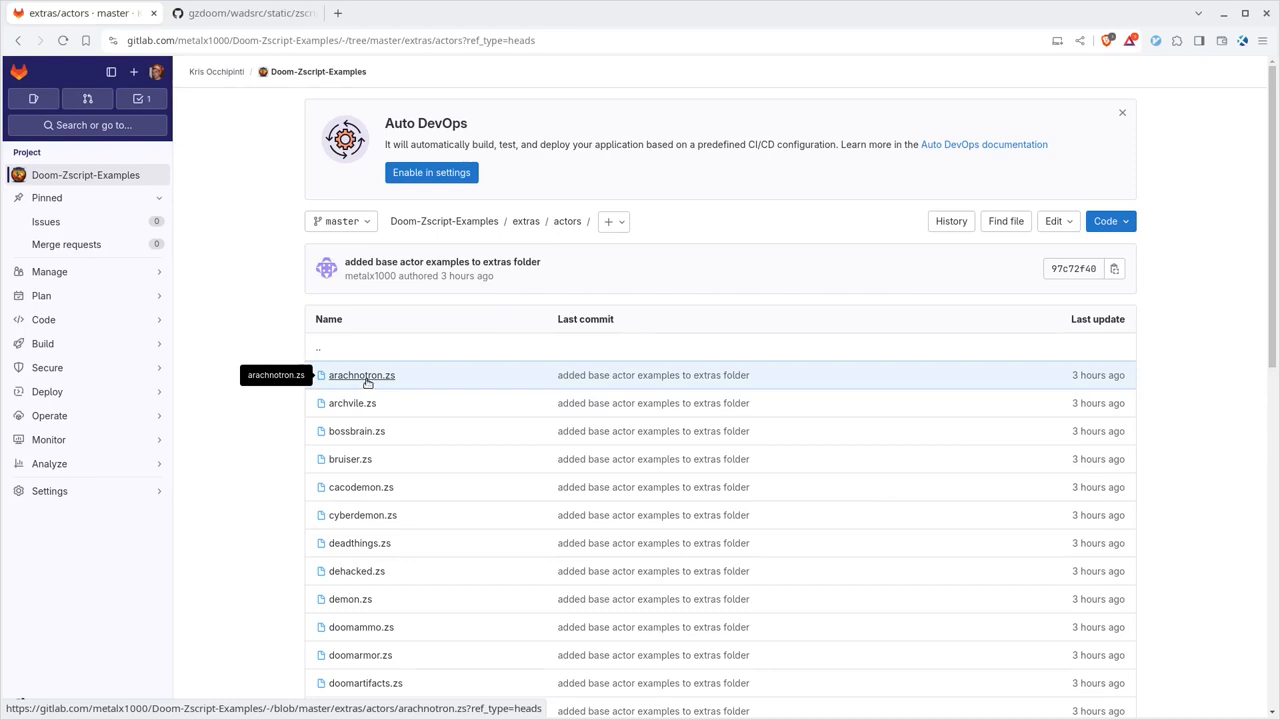
click(360, 376)
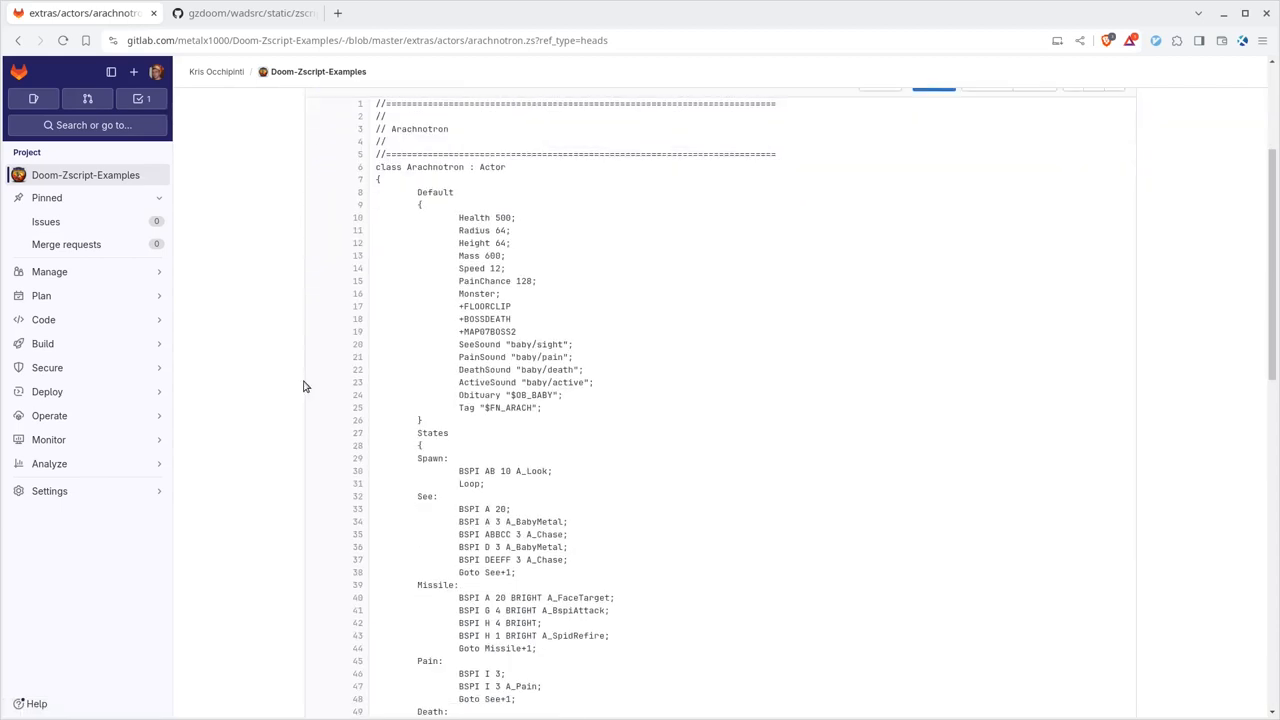
scroll(down, 3)
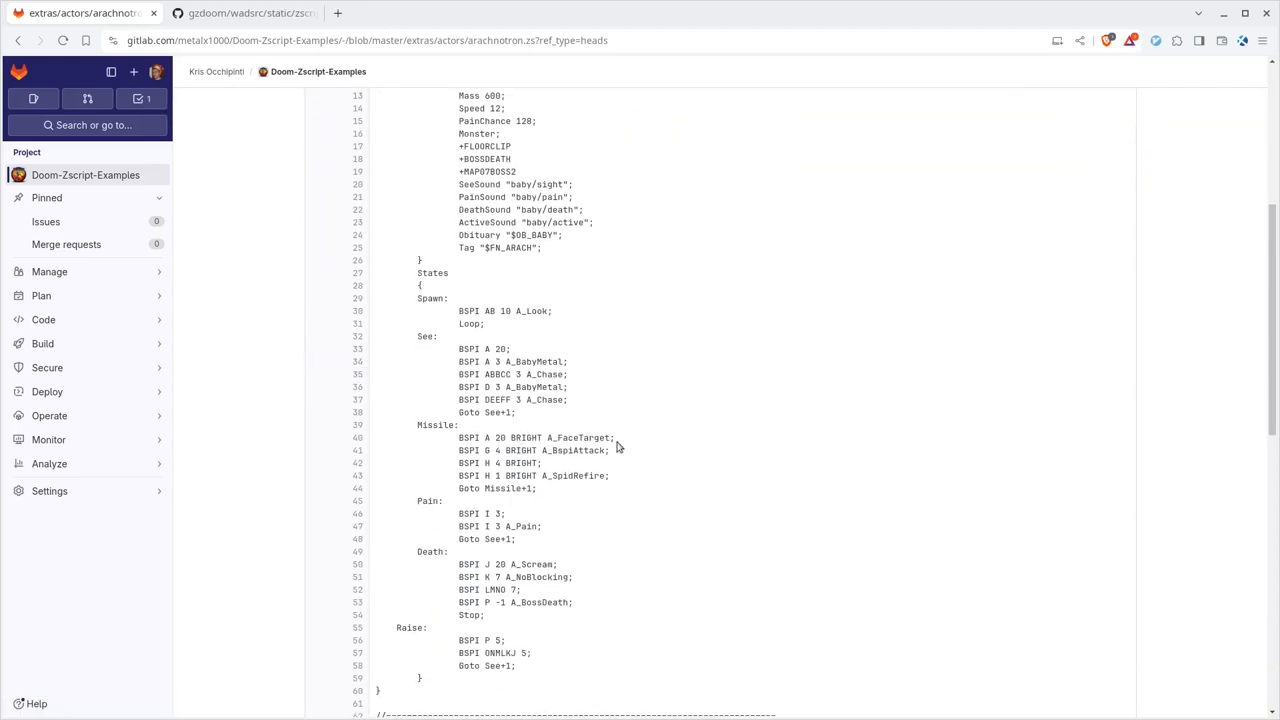
double_click(524, 436)
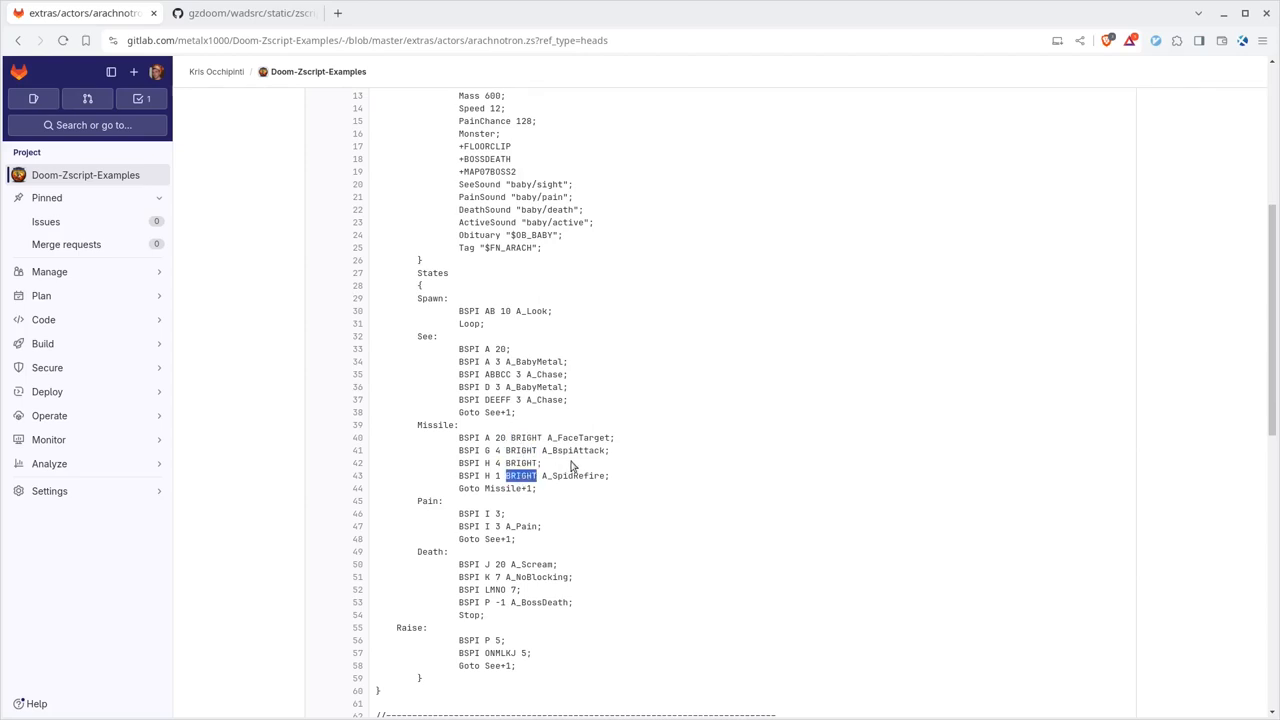
mouse_move(600, 456)
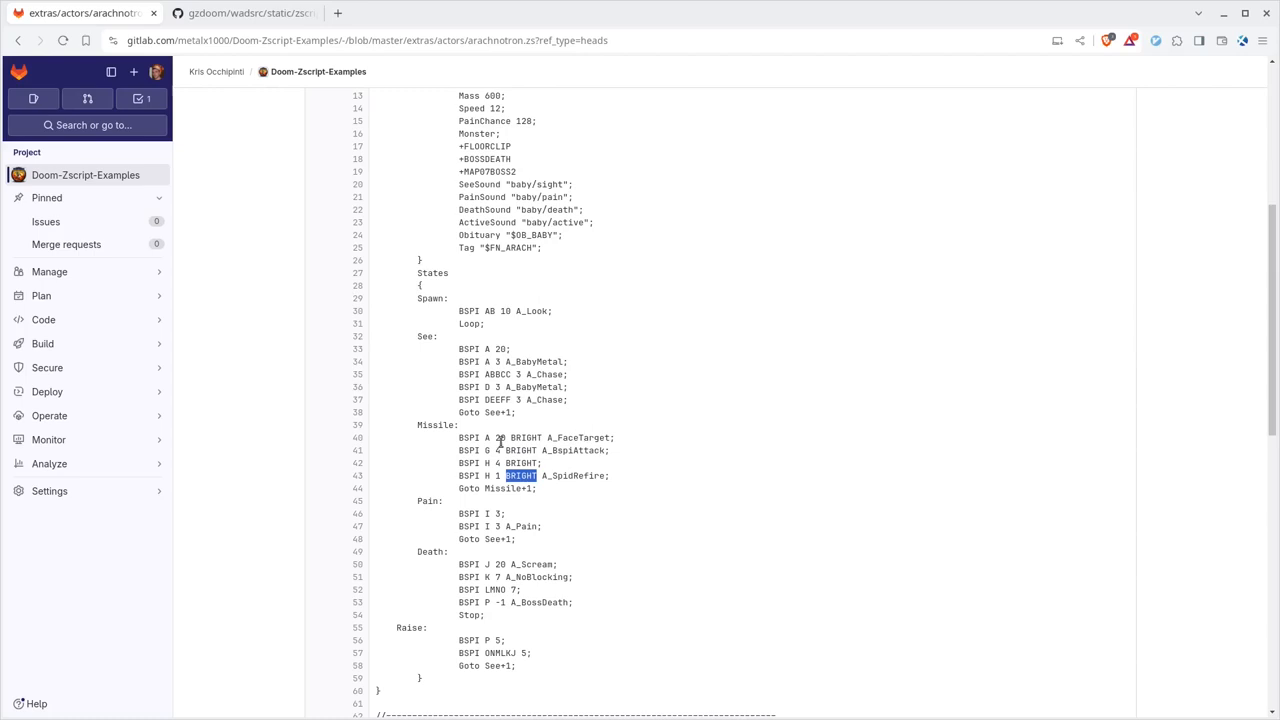
double_click(468, 436)
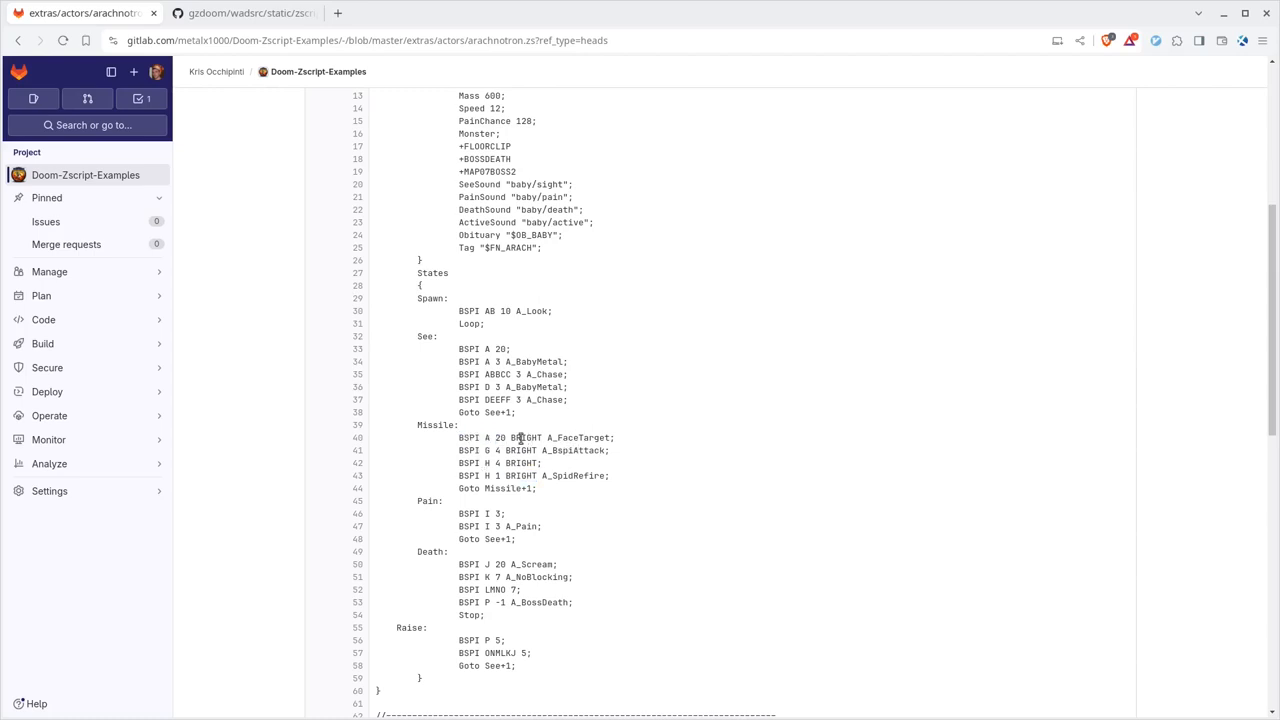
double_click(578, 438)
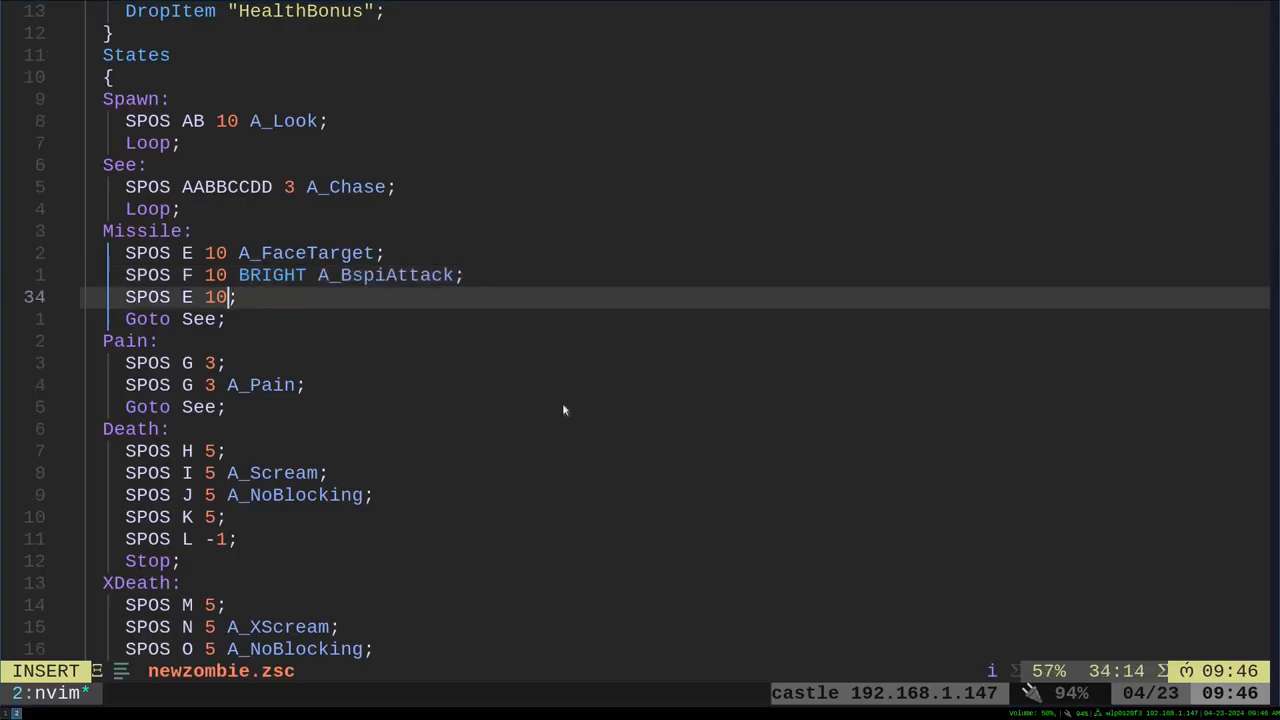
mouse_move(508, 428)
text( BRIGHT A_SpidRefire)
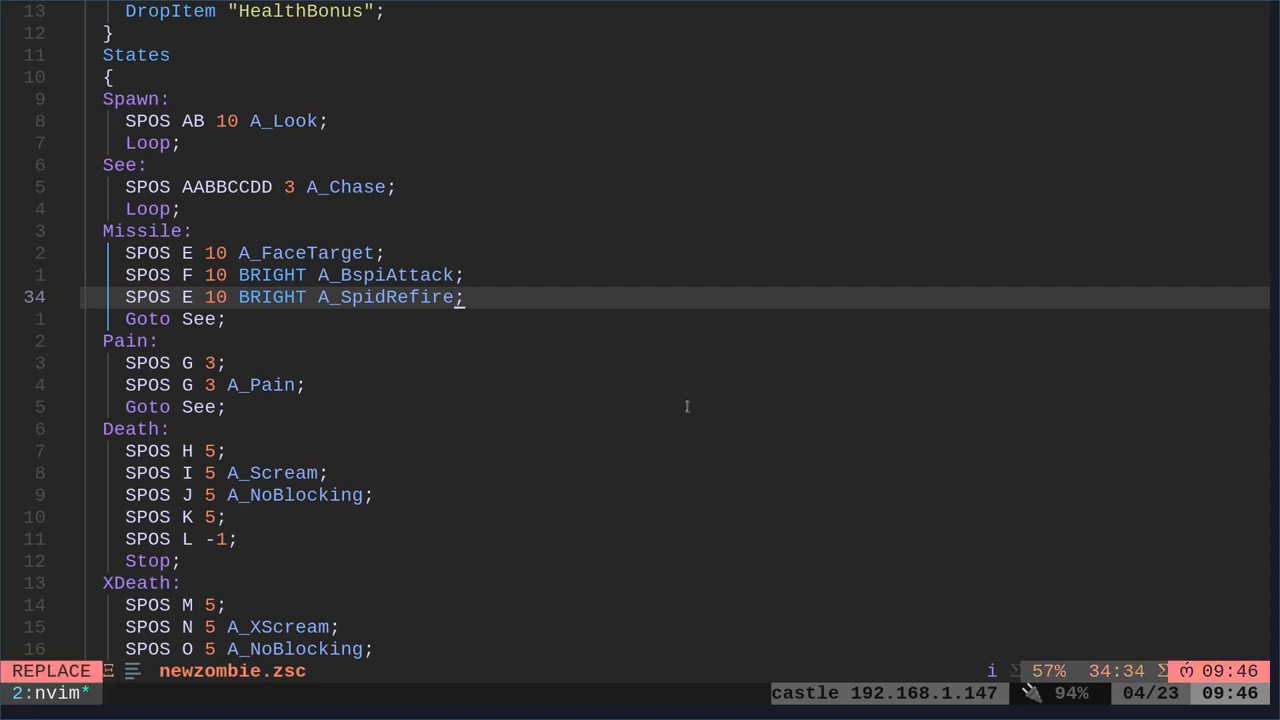
Finish the Missile lines as SPOS F 10 BRIGHT A_BspiAttack and SPOS E 10 BRIGHT A_SpidRefire
key(Escape)
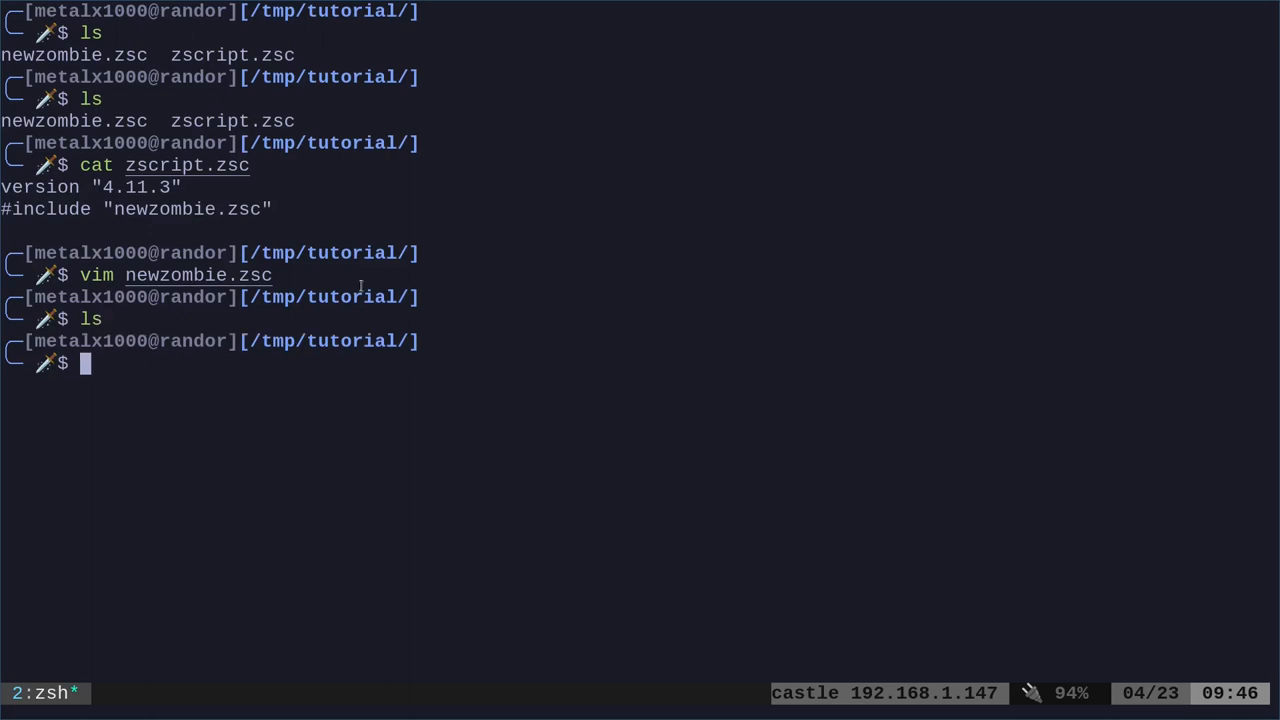
Run gzdoom with -file . -iwad DOOM2.WAD -warp 01 to load the mod
text(gzdoom -file , -iwad /usr/share/games/doom/DOOM2.WAD -warp 01)
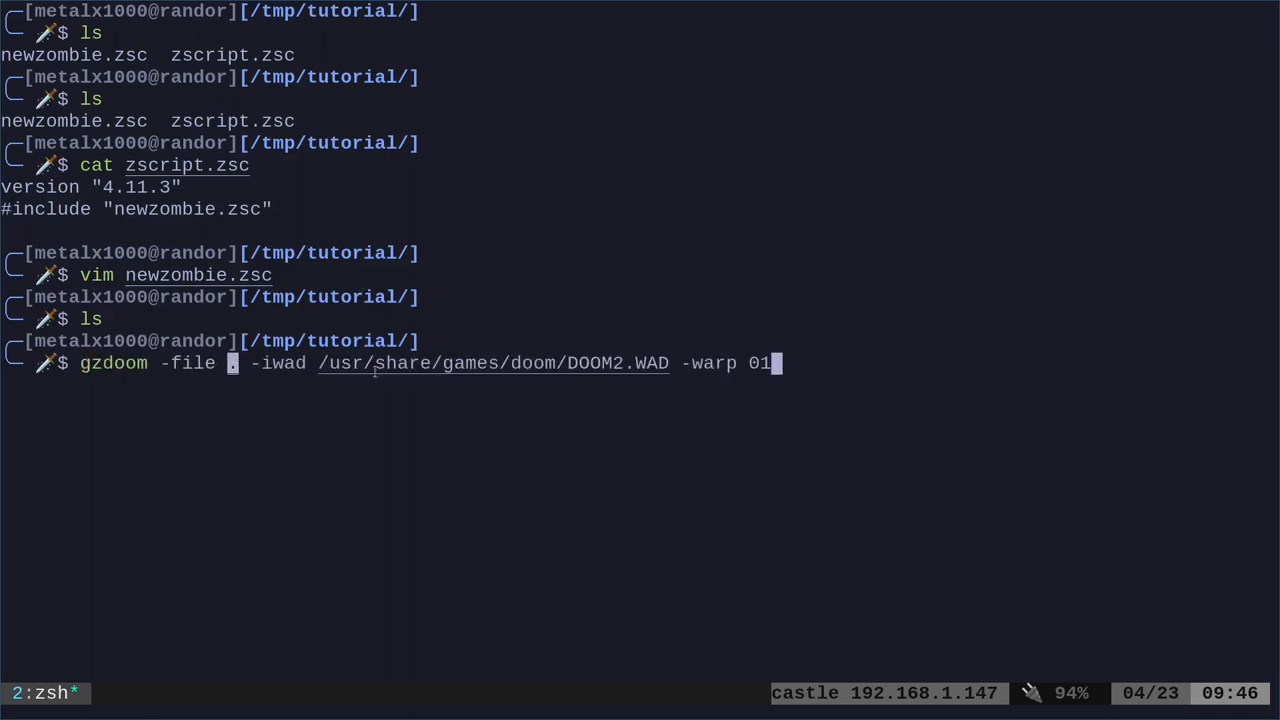
double_click(618, 364)
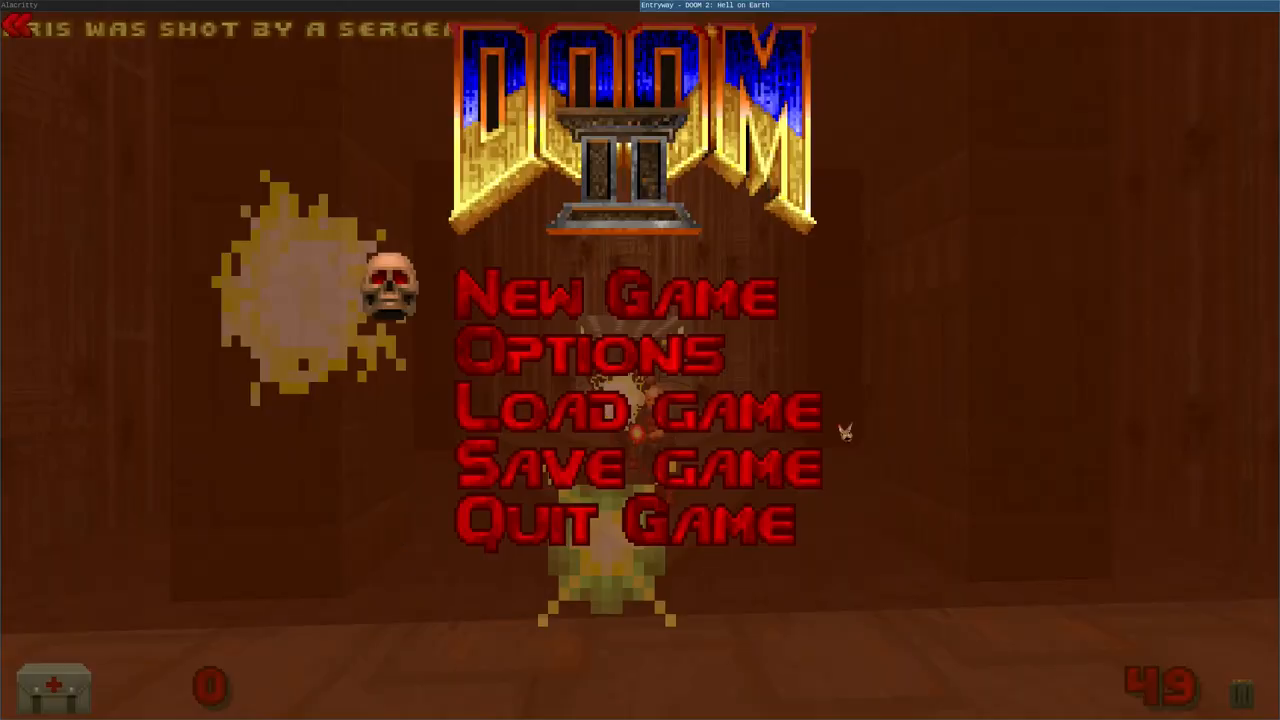
Quit GZDoom after being shot by the modified shotgun guy
click(624, 520)
text(vim newzombie.zsc)
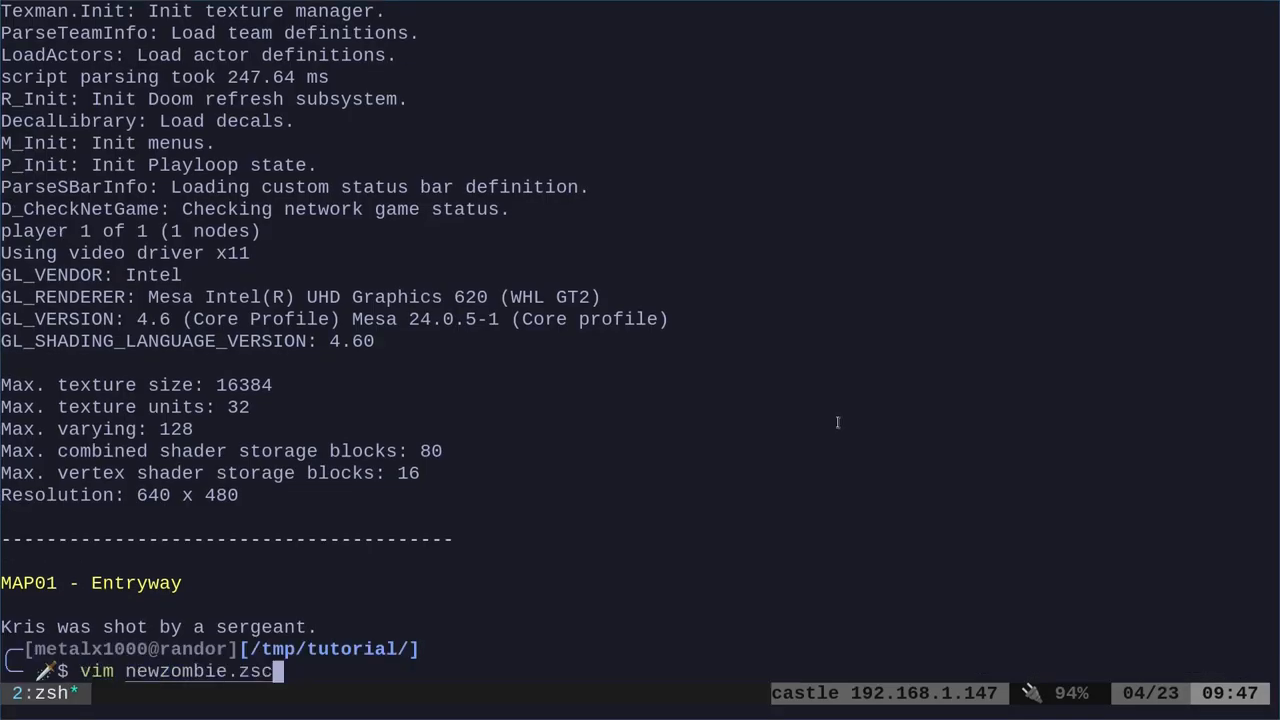
mouse_move(748, 490)
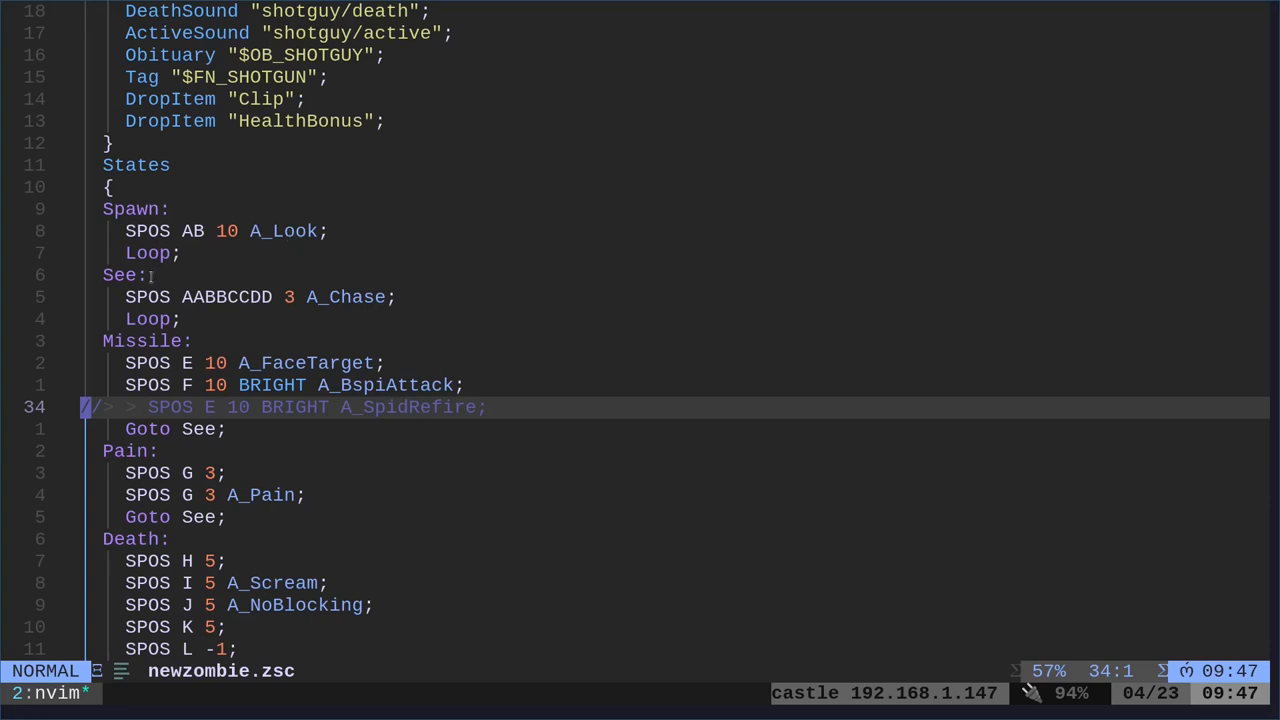
Comment out the A_SpidRefire and Goto See lines and add a Loop; line to the Missile state
double_click(288, 232)
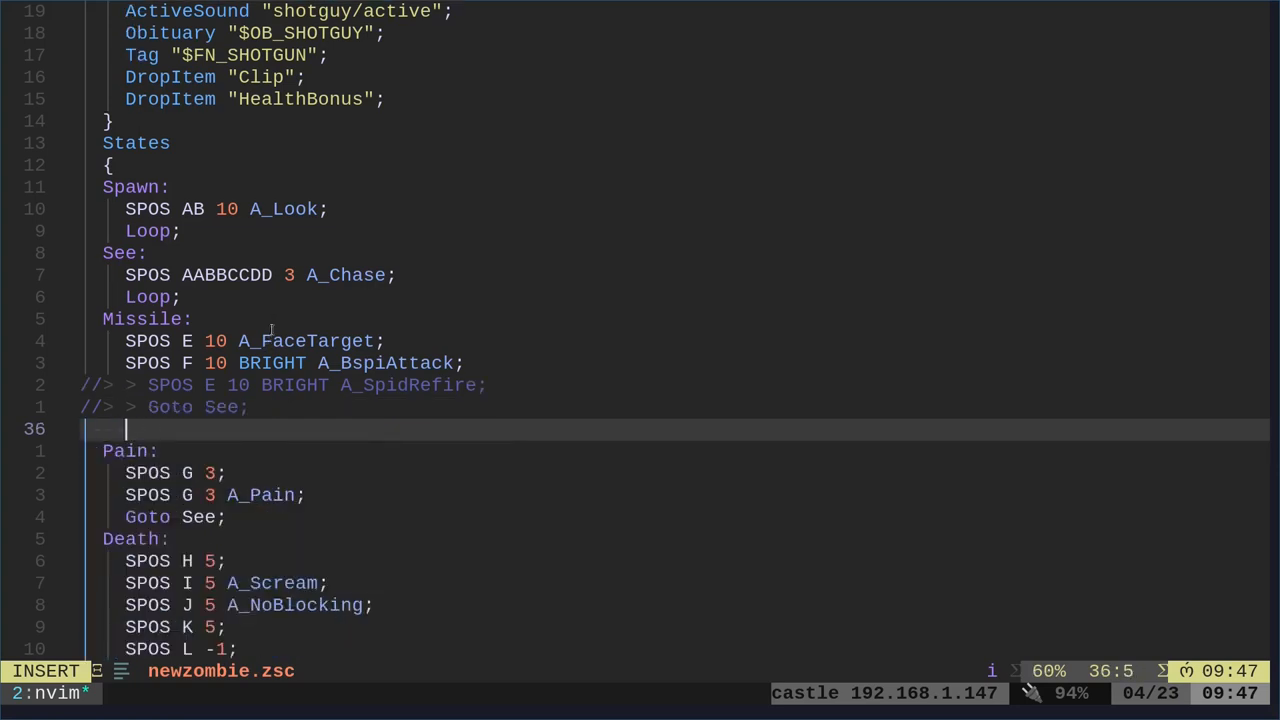
text(Loop;)
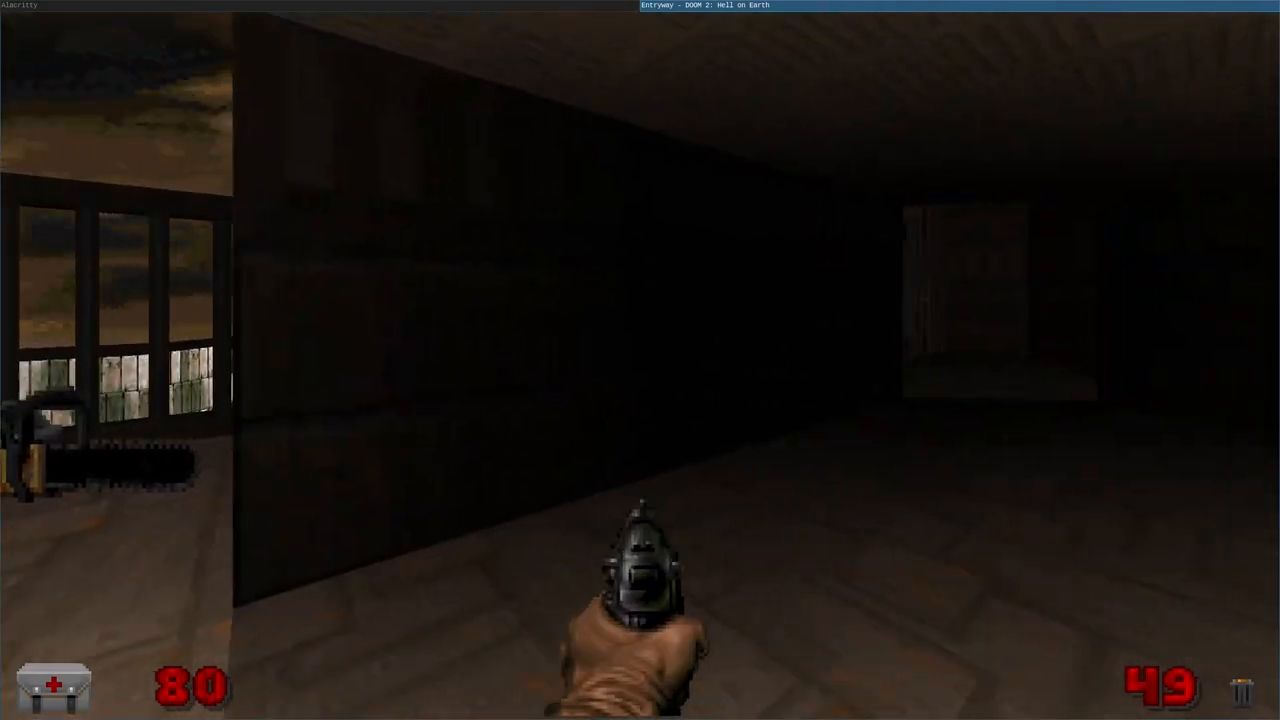
Leave the play-test via Quit Game and confirm with Y
key(Escape)
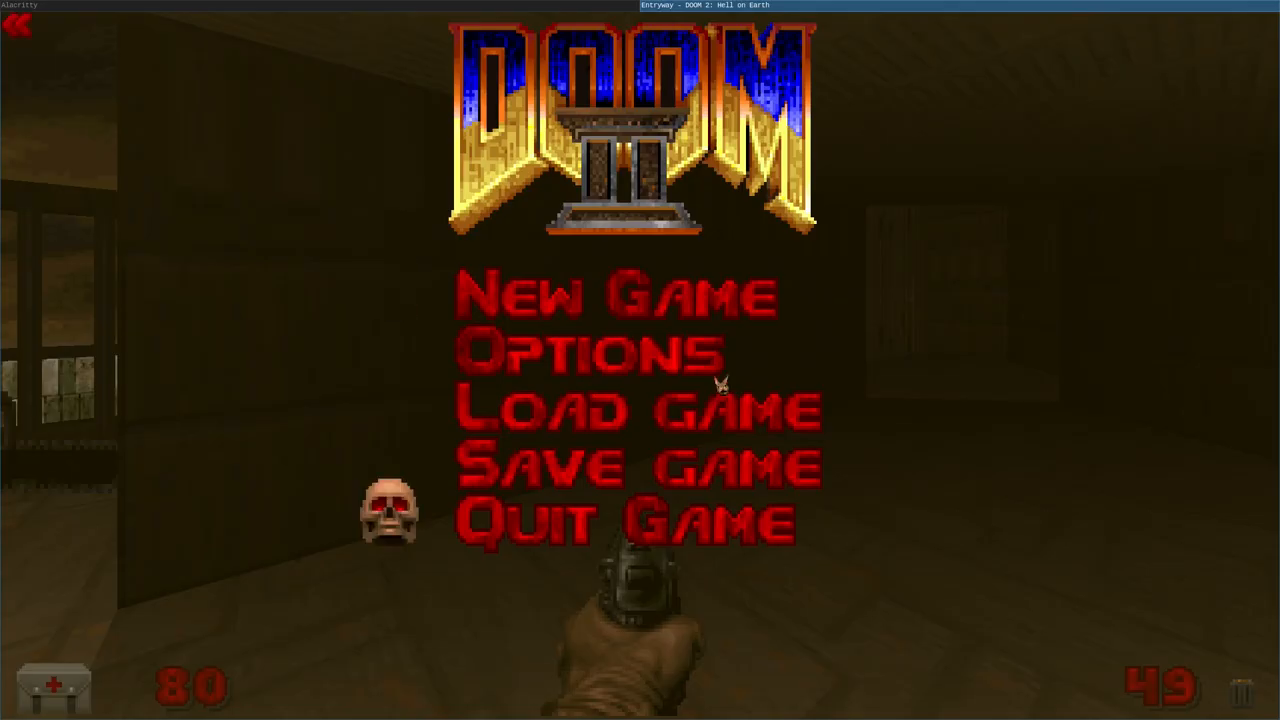
click(628, 520)
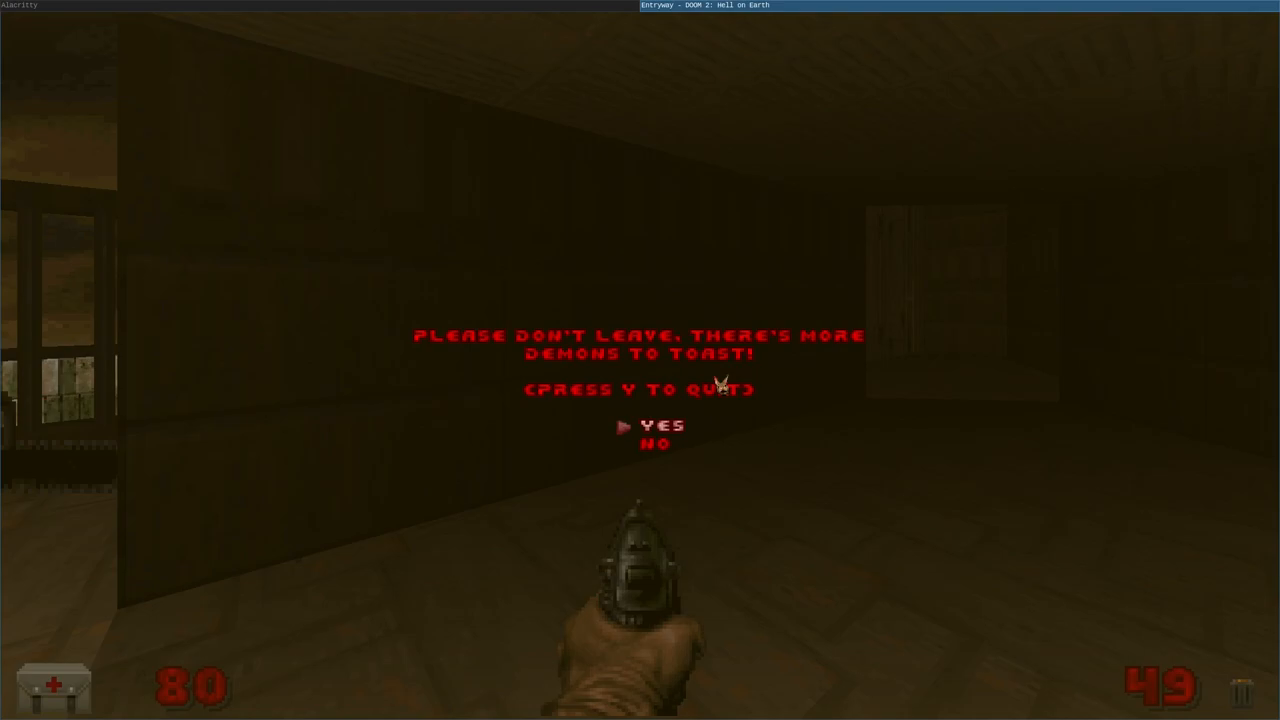
key(y)
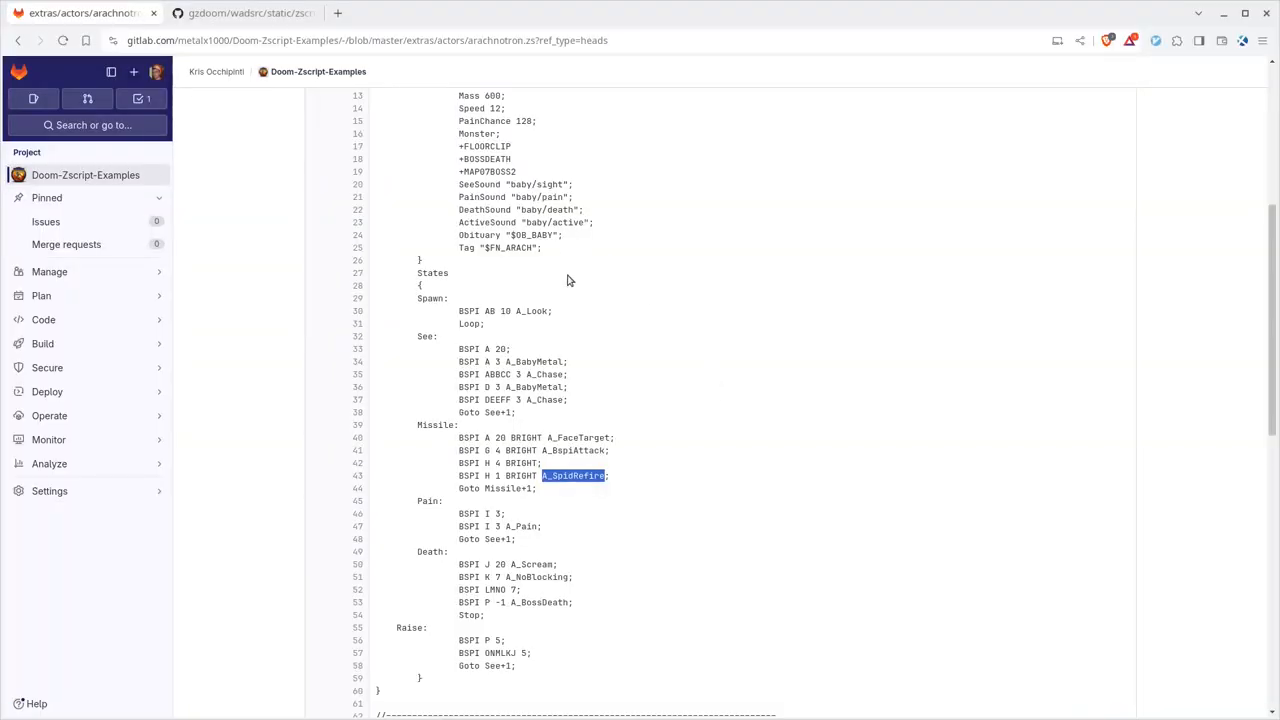
mouse_move(476, 500)
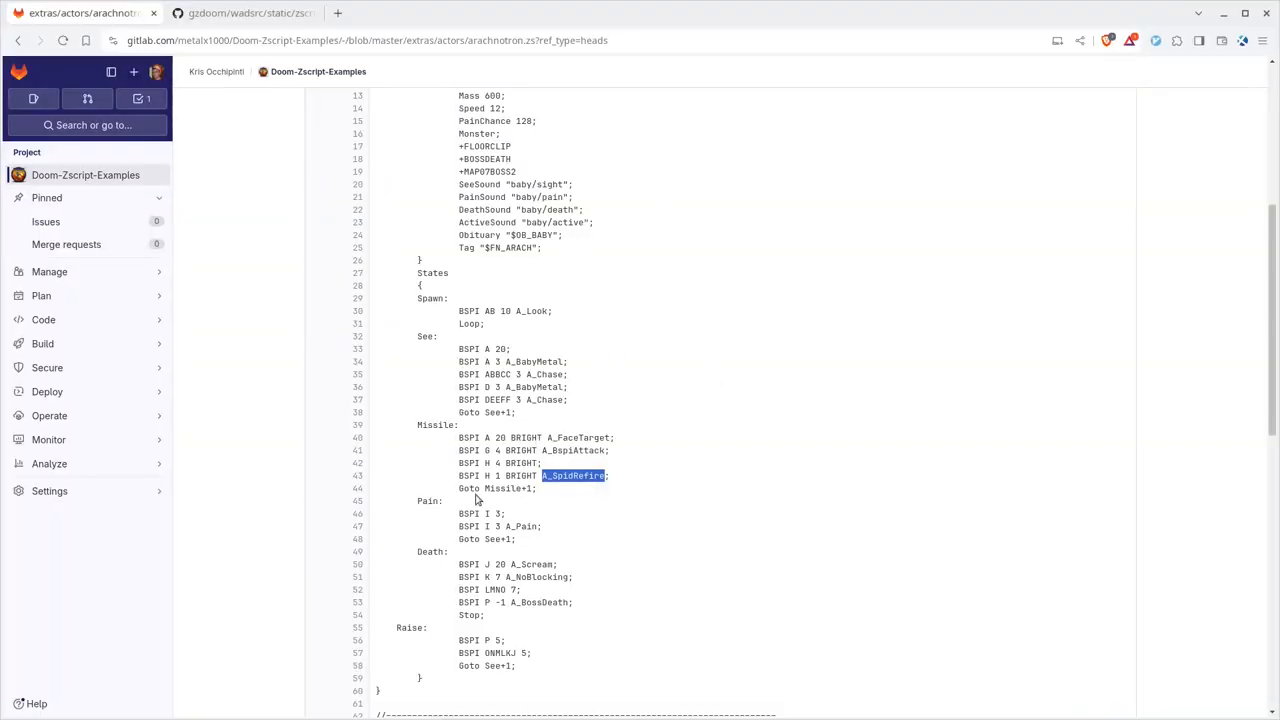
Read the arachnotron example's Goto Missile+1 line in its Missile state
double_click(496, 488)
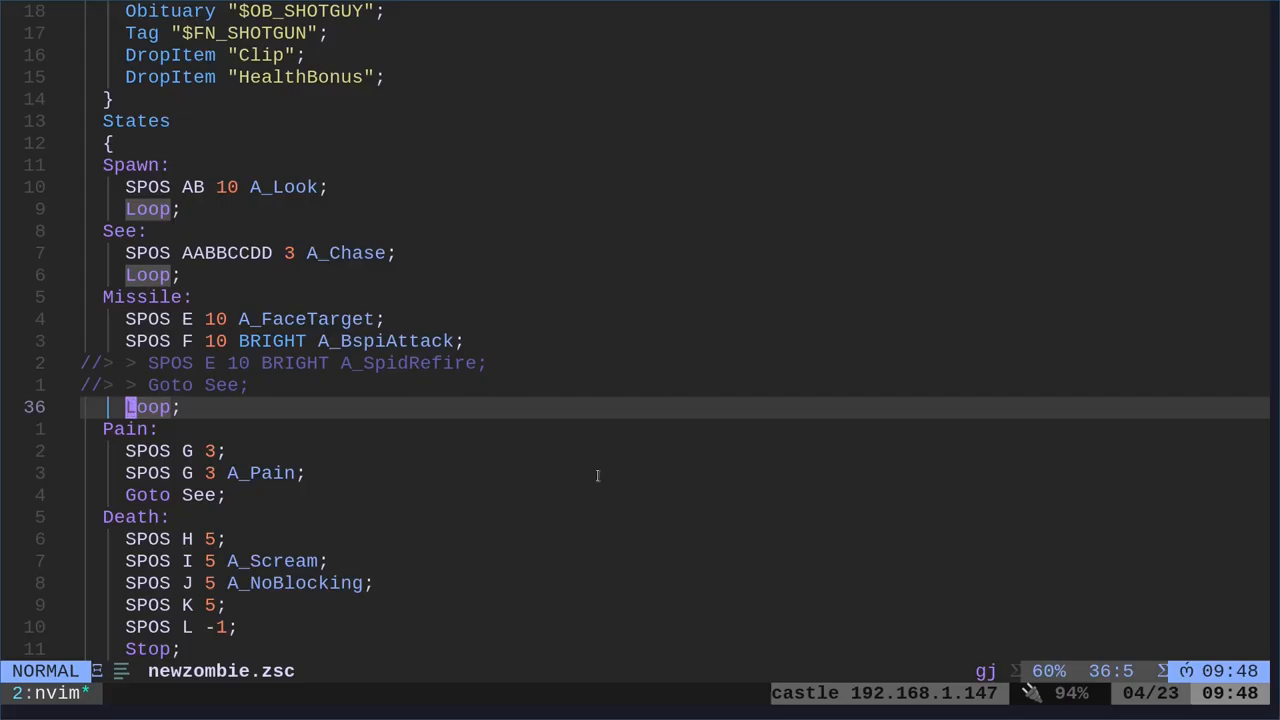
Change the Missile state's Loop; line to Goto Missile+1; and save
text(Goto Missile+1;)
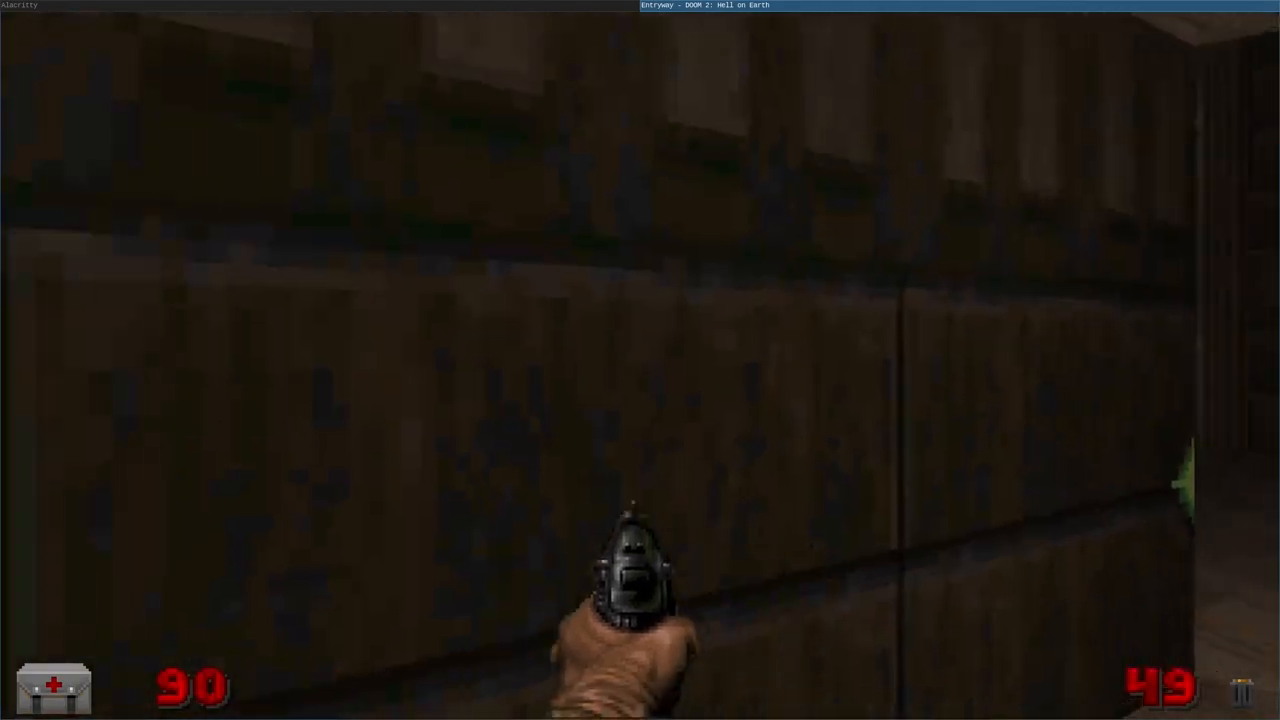
Quit GZDoom after testing the Goto Missile+1 change
key(q)
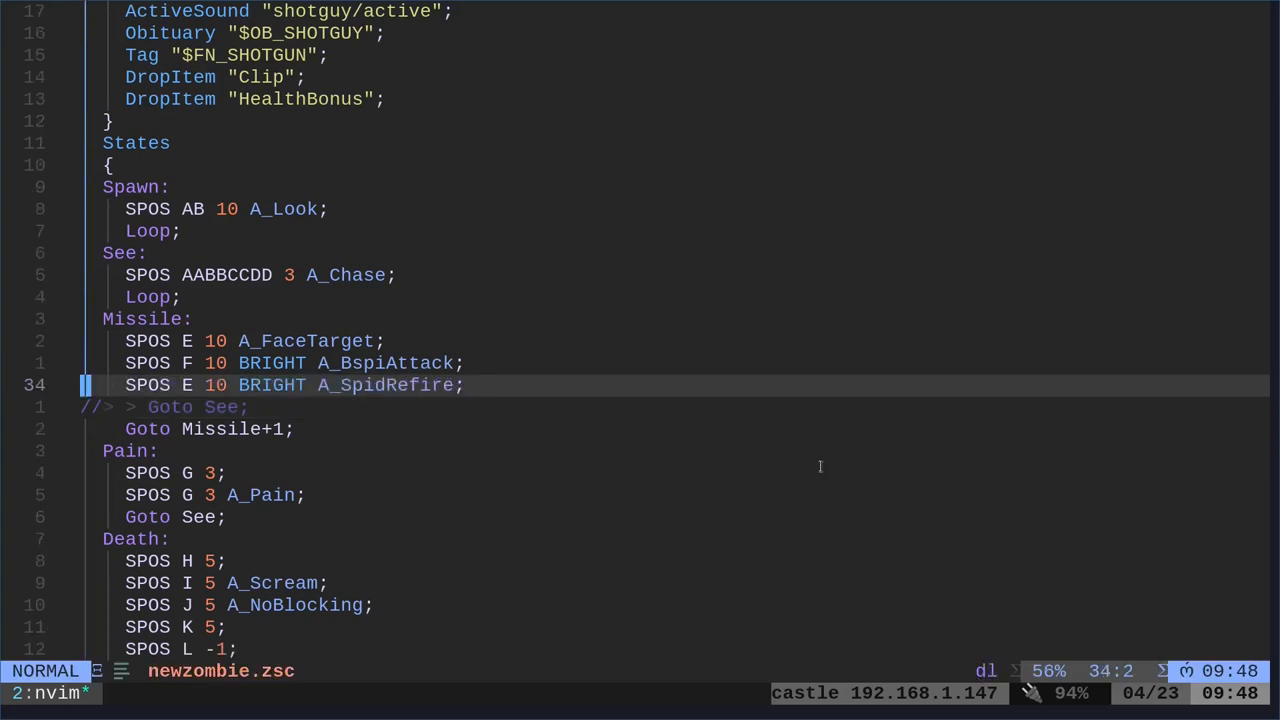
mouse_move(532, 416)
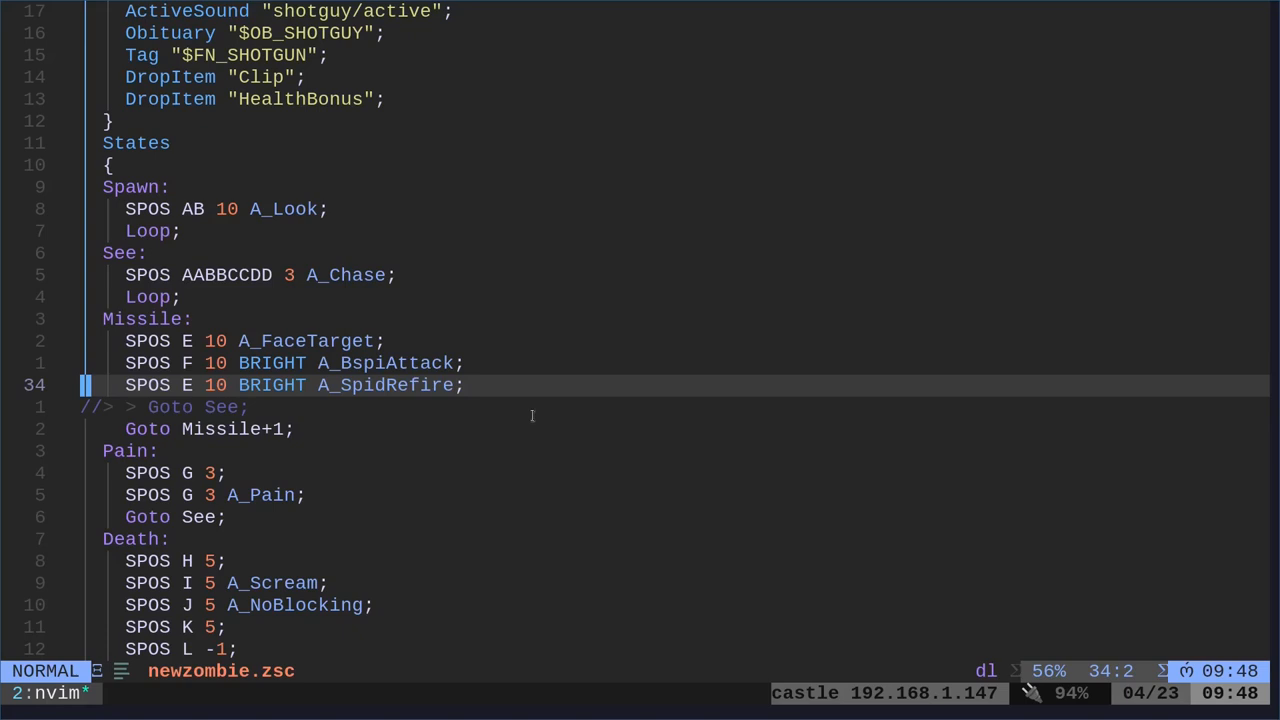
Restore the A_SpidRefire frame in the Missile state and save newzombie.zsc with :wq
double_click(384, 384)
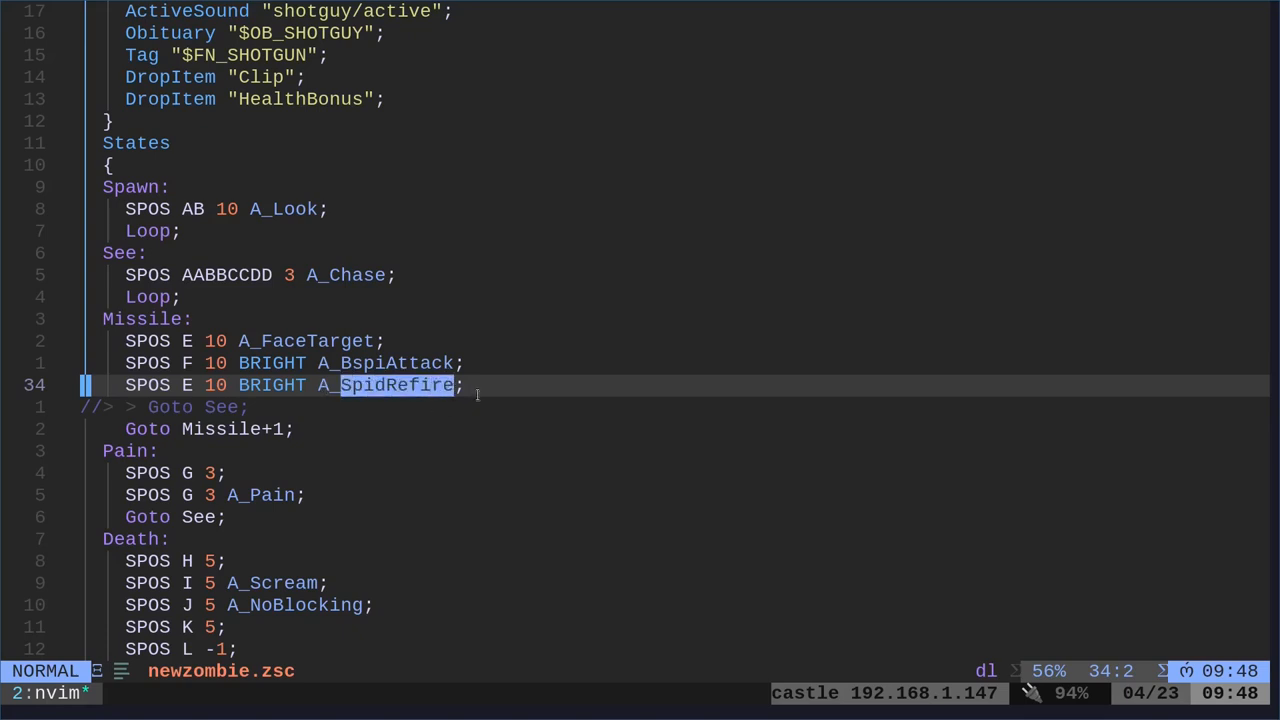
text(:wq)
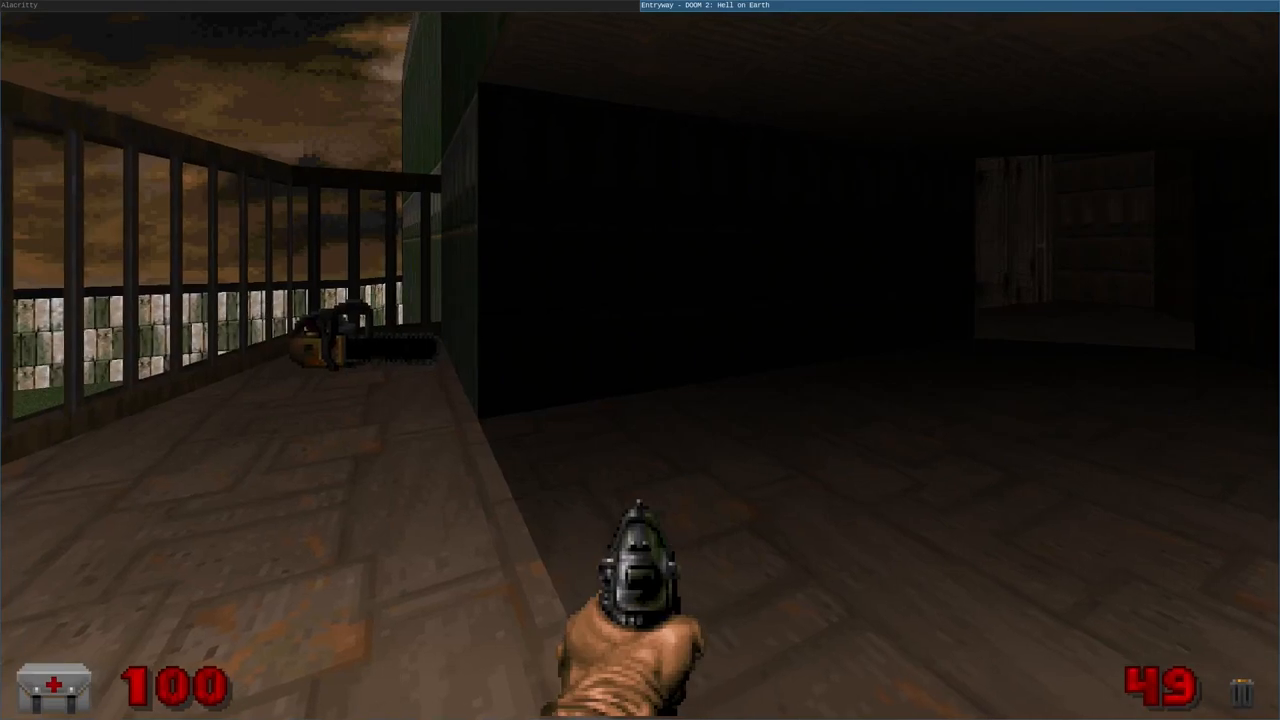
Quit GZDoom after play-testing the rapid plasma-firing shotgun guy
key(q)
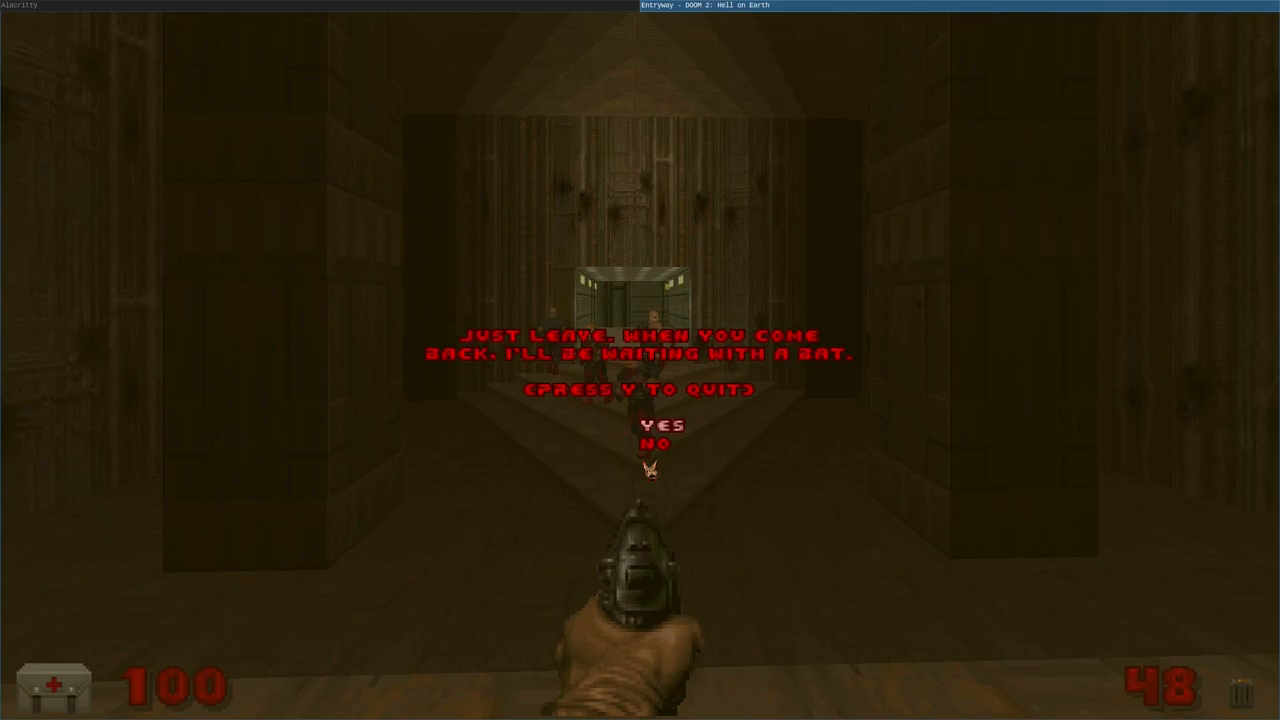
Confirm quitting GZDoom and reopen newzombie.zsc in vim
key(y)
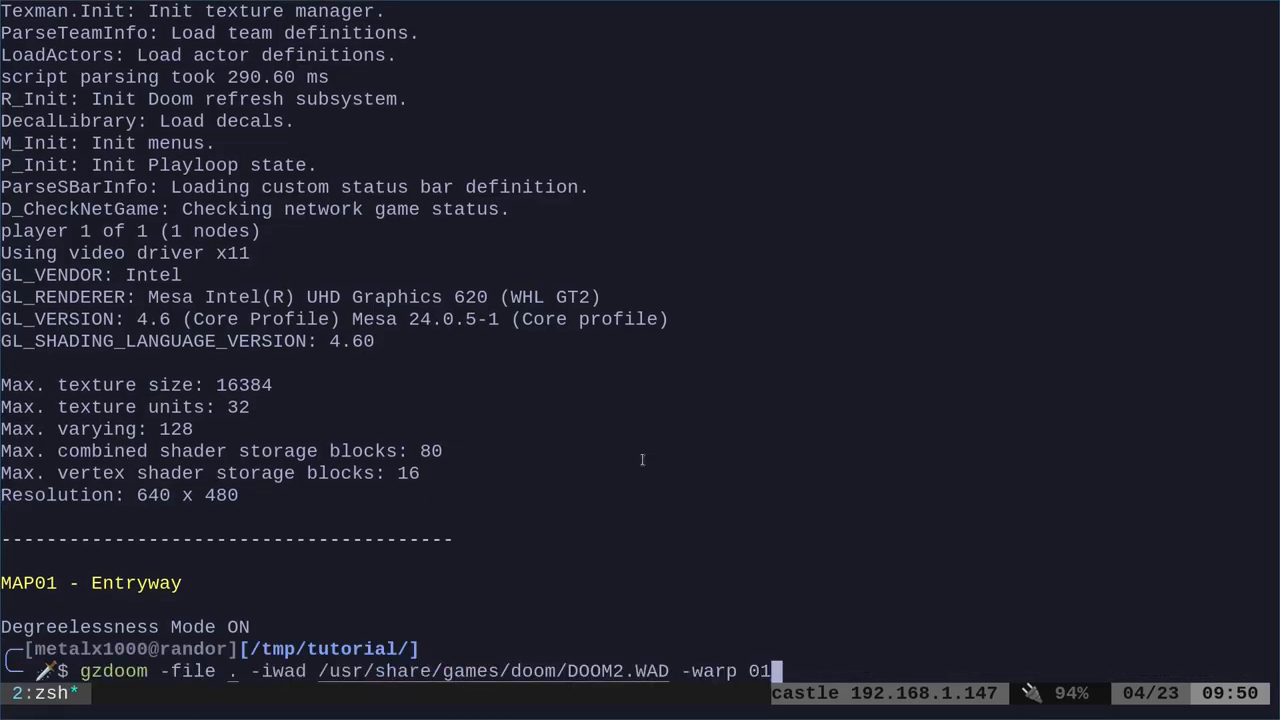
text(vim newzombie.zsc)
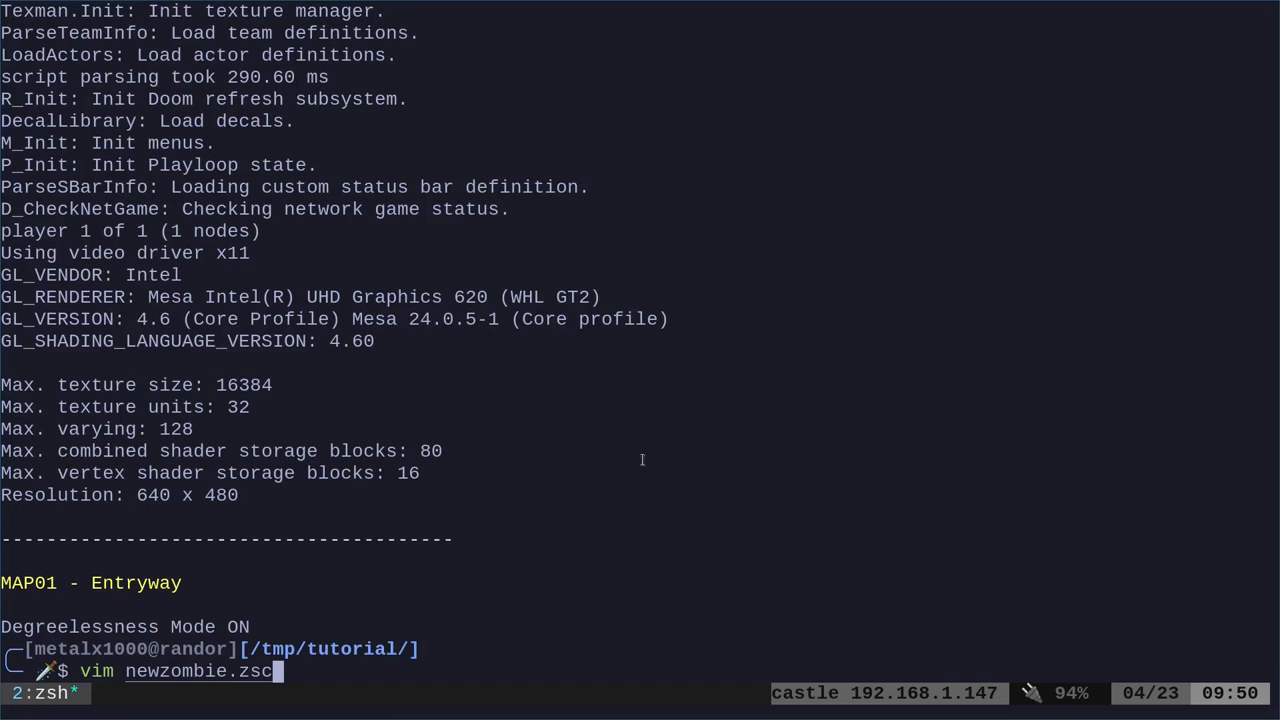
key(Enter)
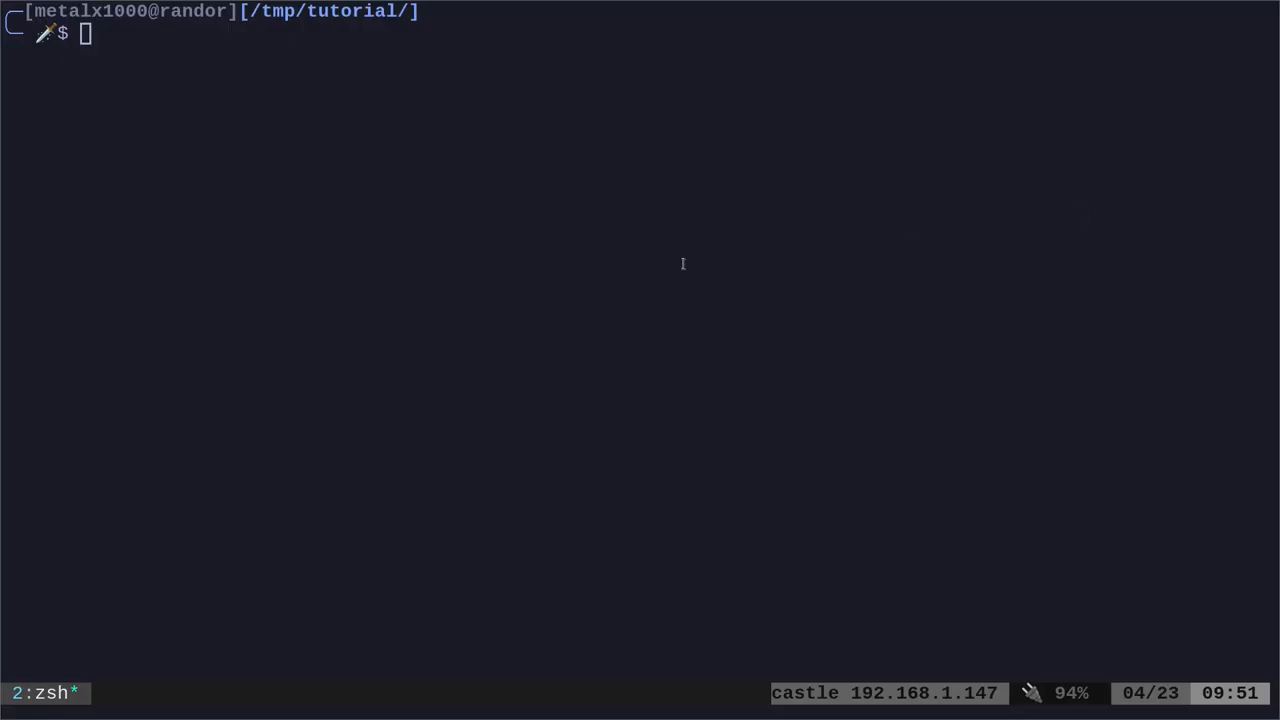
Kill the running GZDoom instance and relaunch it with the mod on MAP01, then leave the game
text(killall gzdoom)
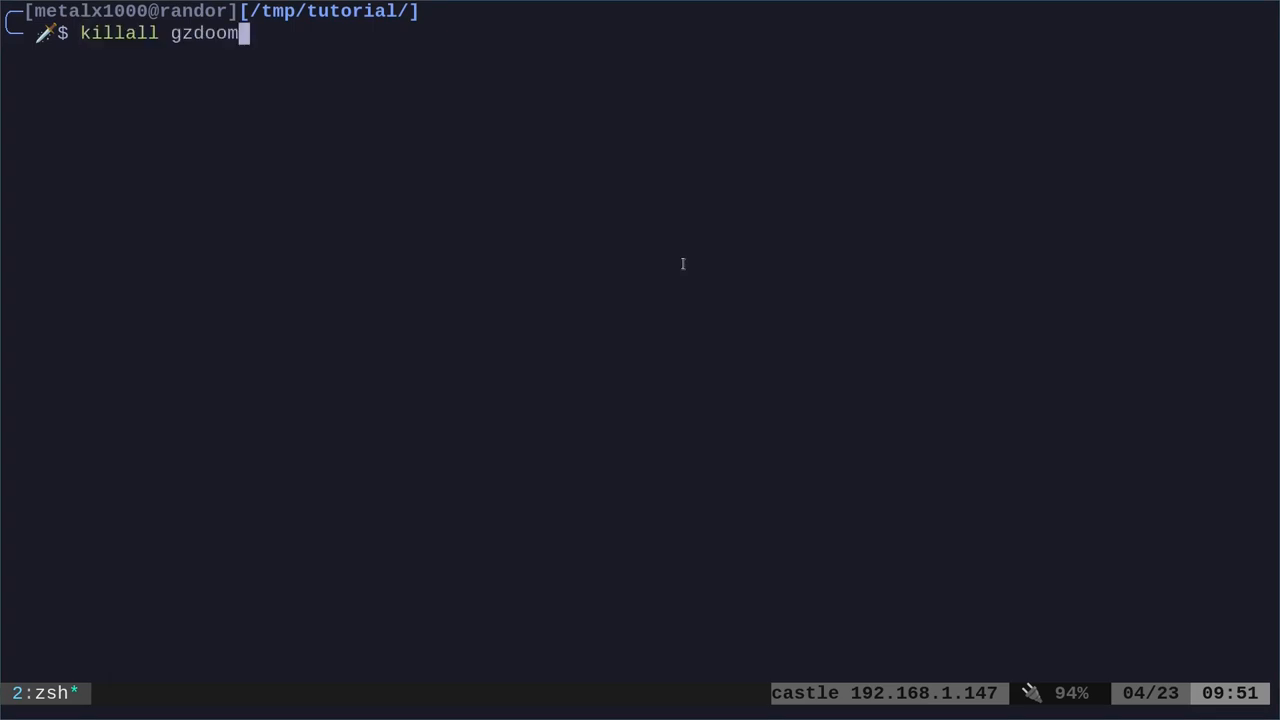
text(gzdoom -file . -iwad /usr/share/games/doom/DOOM2.WAD -warp 01)
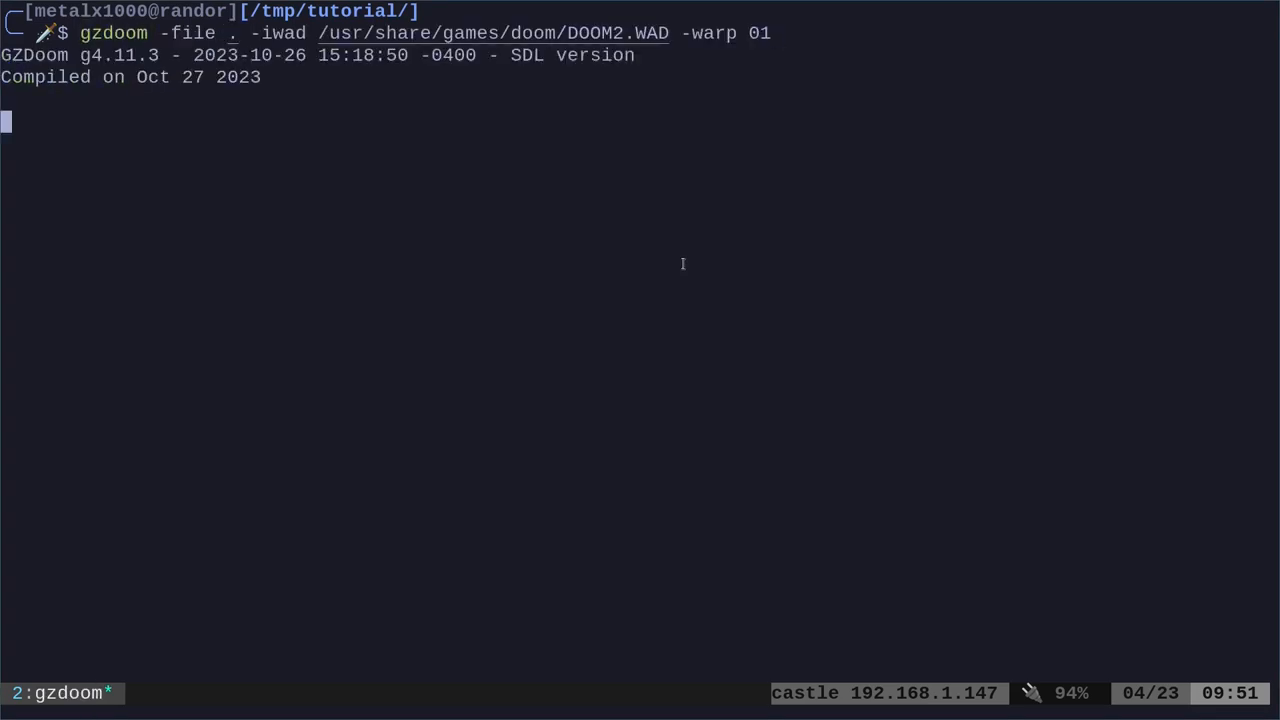
key(ctrl+c)
text(killall gzdoom)
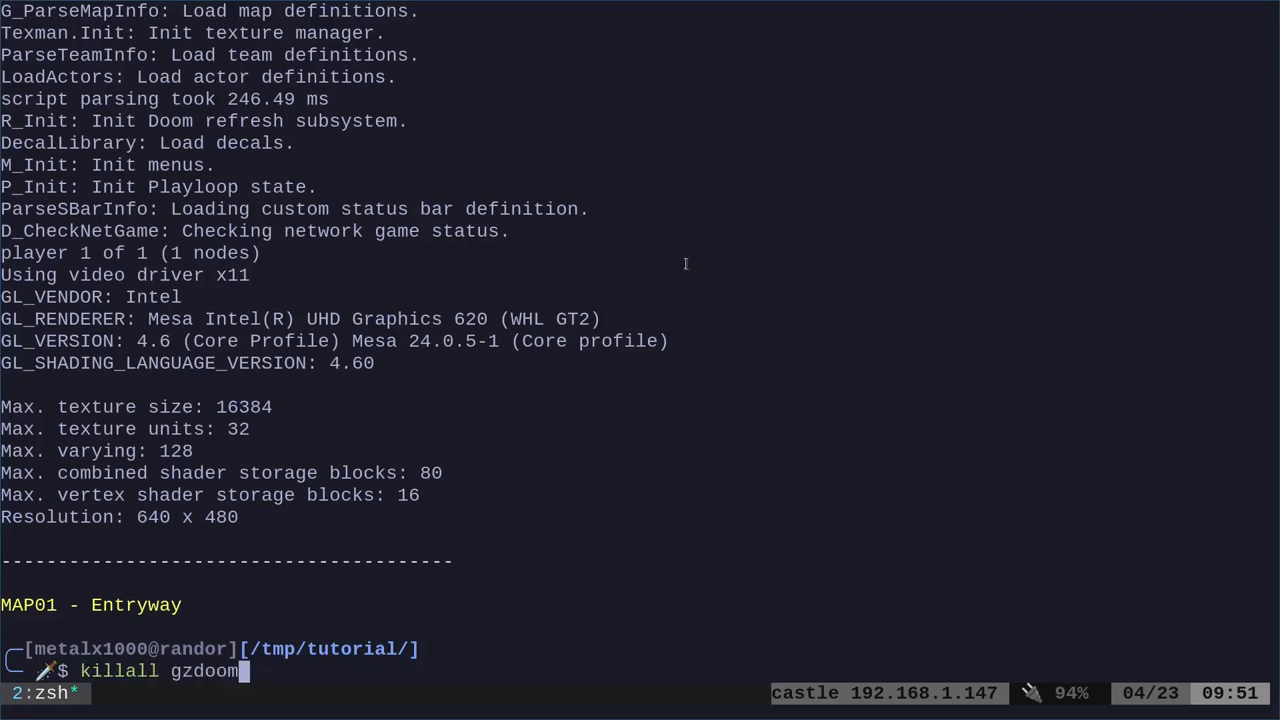
key(Return)
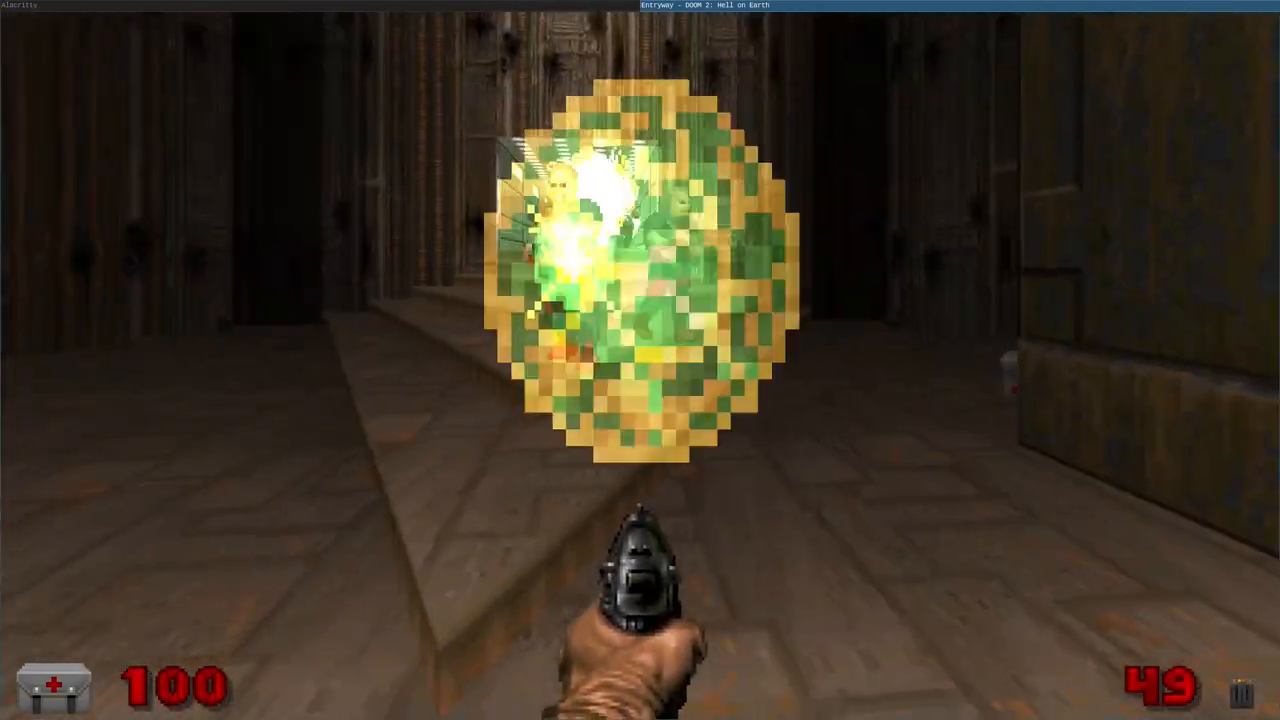
key(Escape)
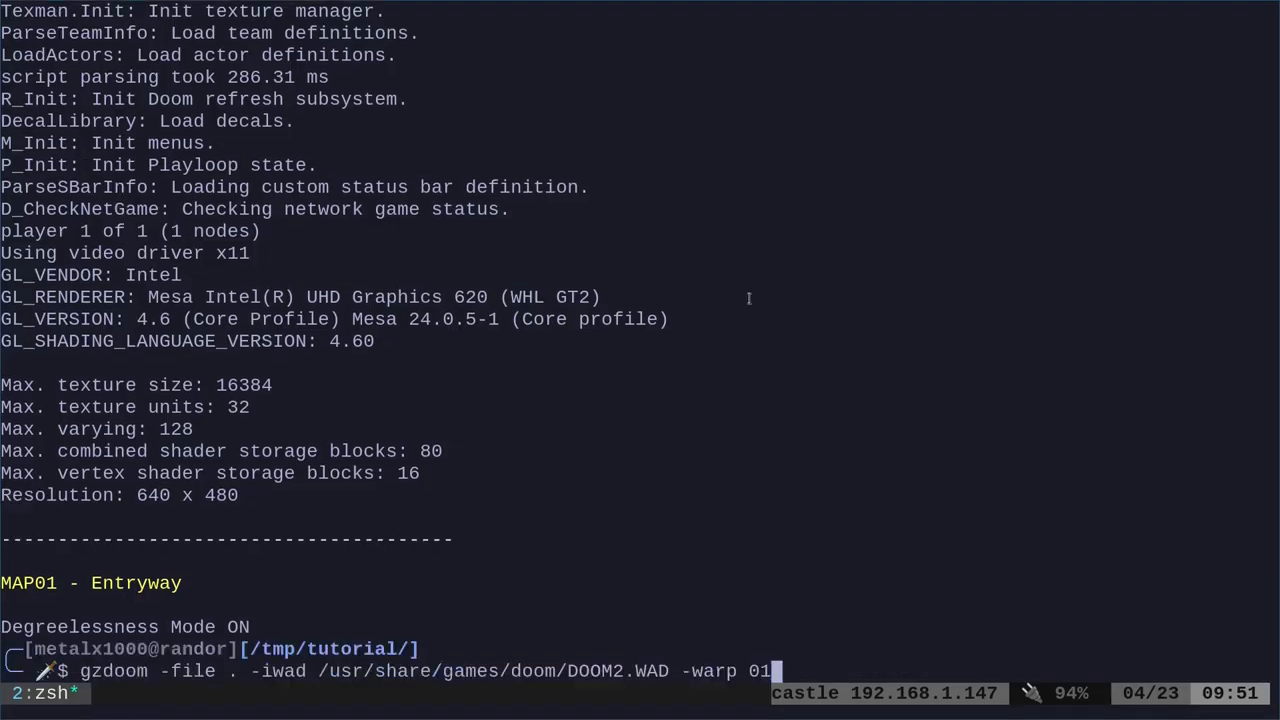
Set the shotgun guy's DropItem to "PlasmaRifle" in newzombie.zsc and relaunch GZDoom on MAP01
text(vim newzombie.zsc)
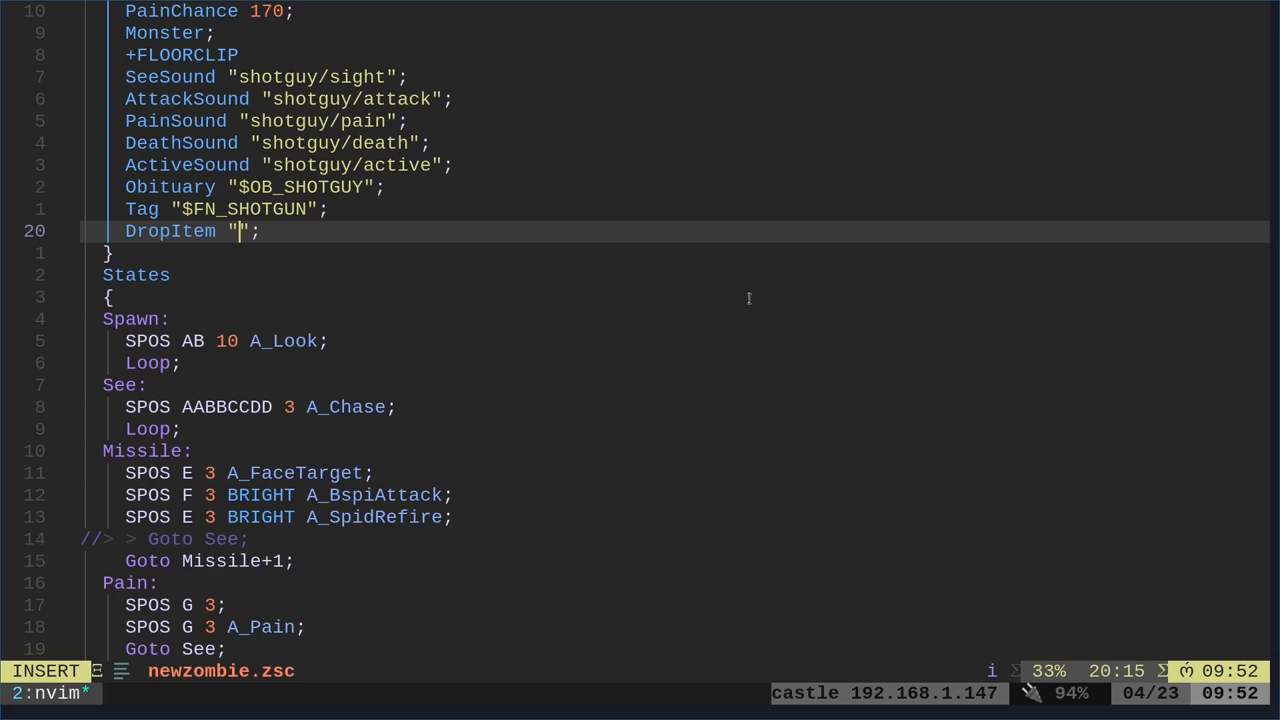
text(pla)
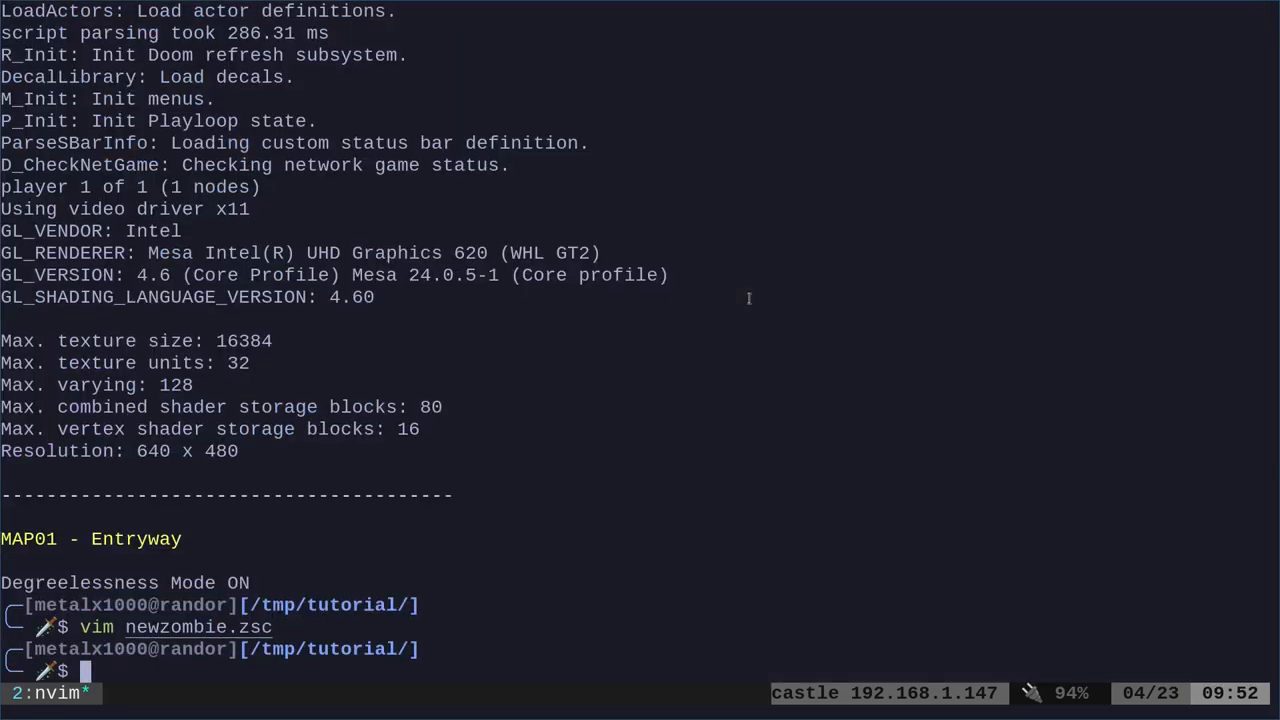
text(gzdoom -file . -iwad /usr/share/games/doom/DOOM2.WAD -warp 01)
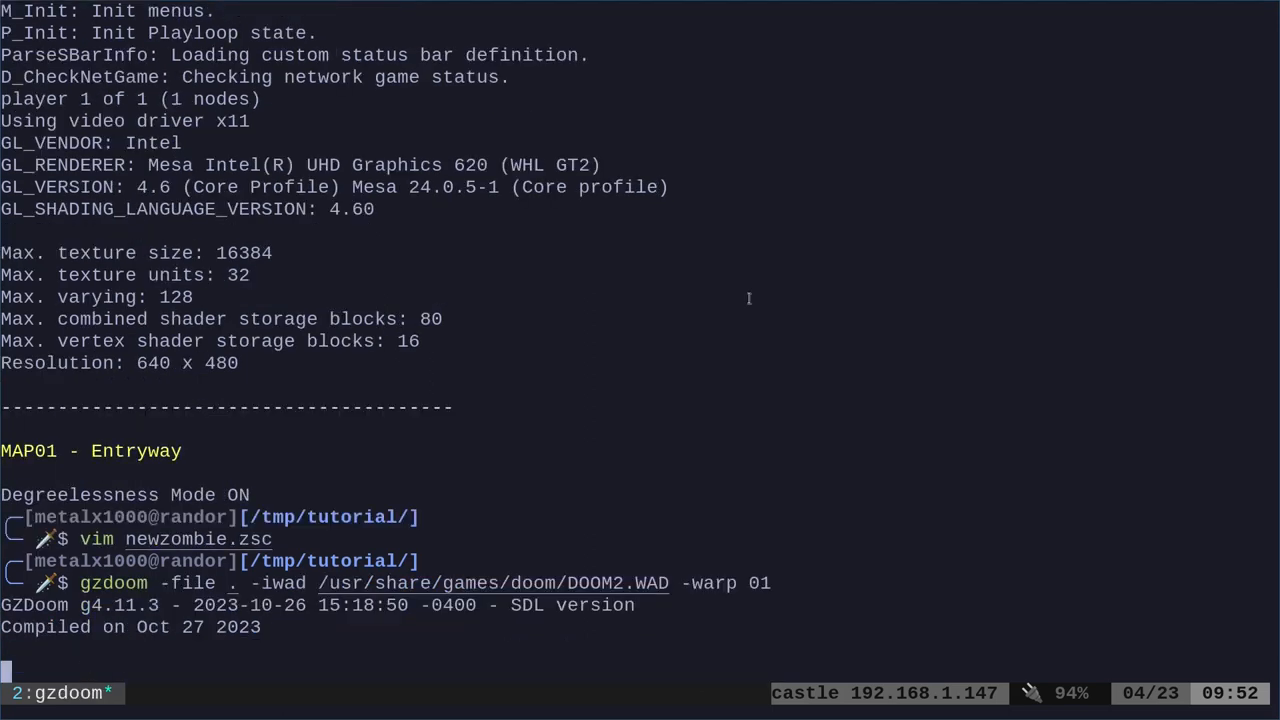
mouse_move(772, 310)
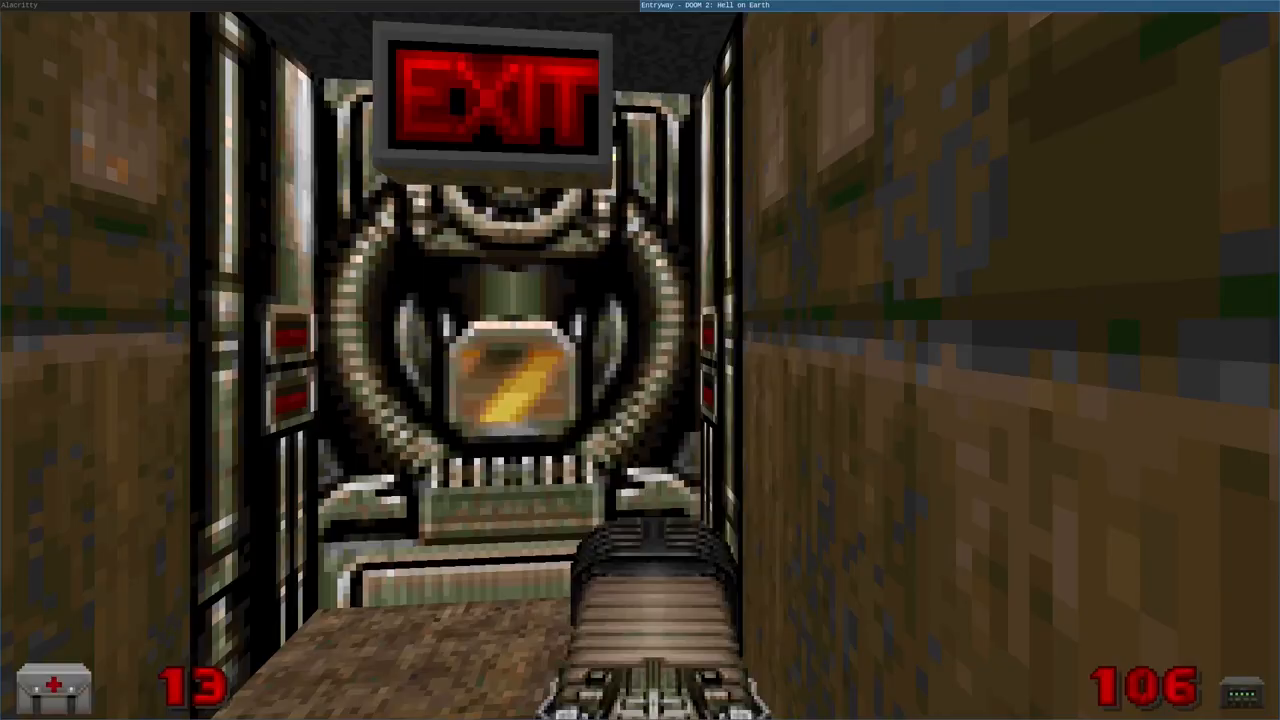
Activate the Entryway exit switch to finish the level and quit GZDoom
key(w)
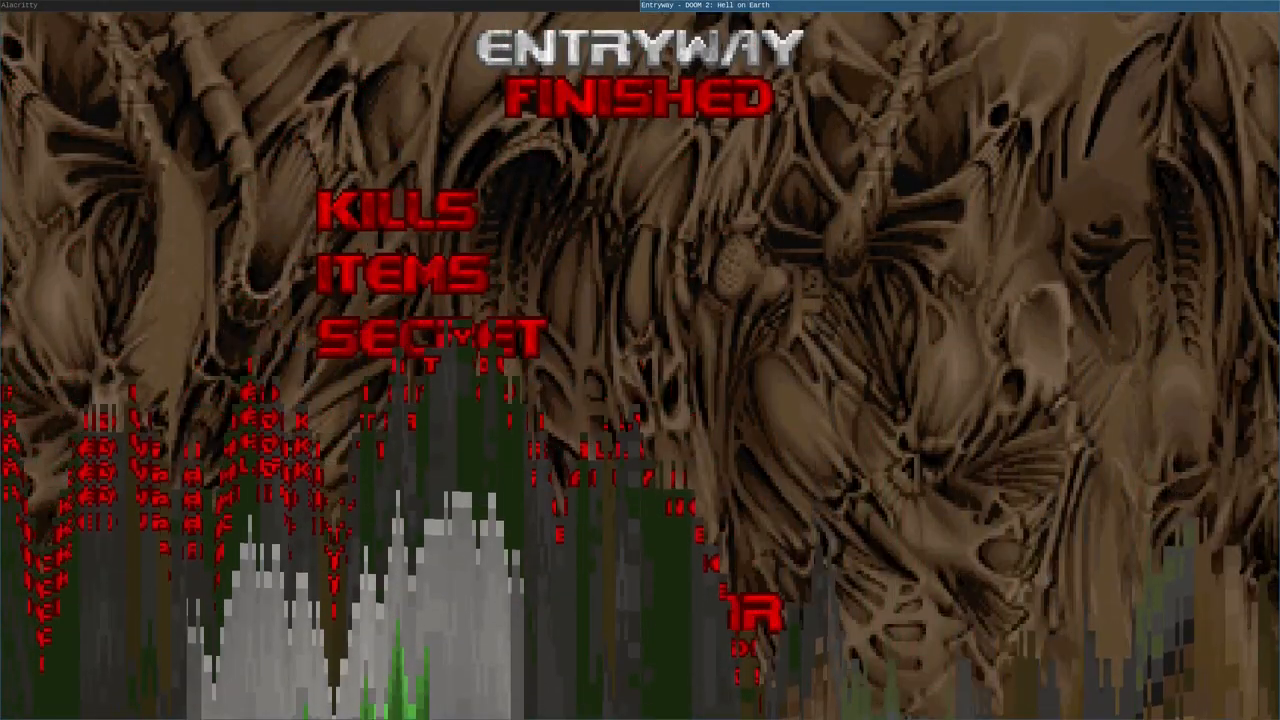
key(q)
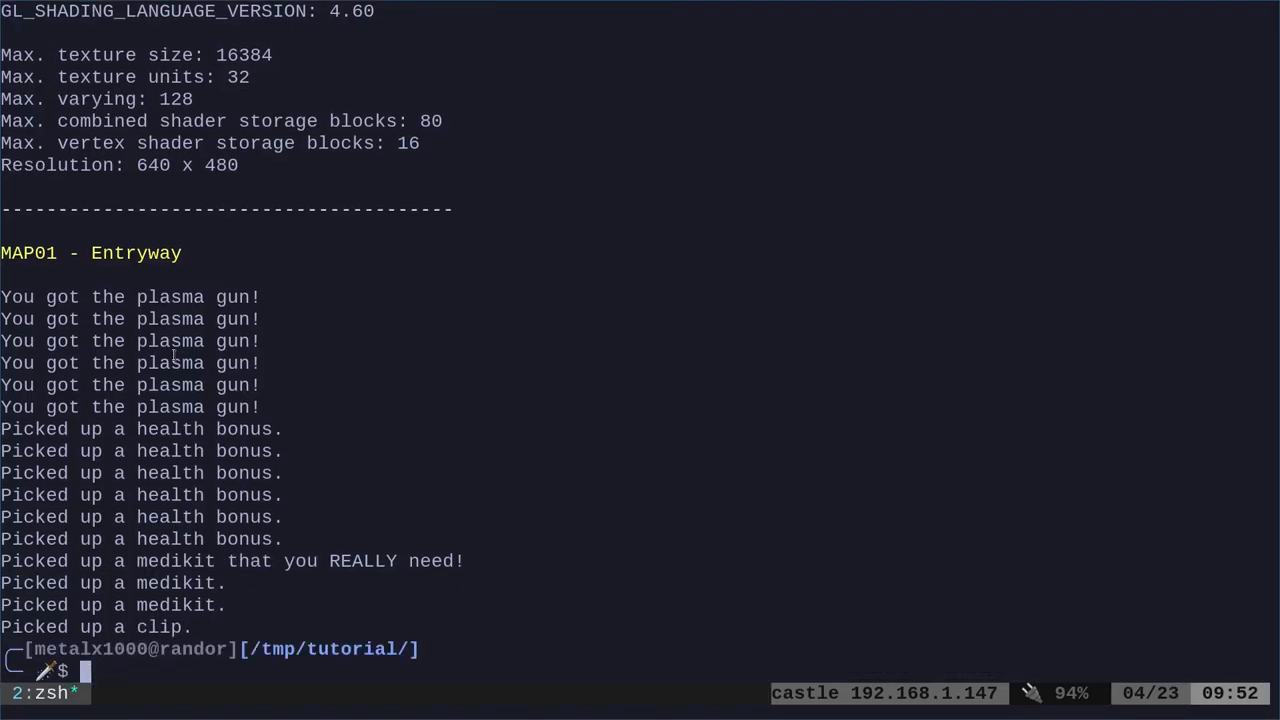
Reopen newzombie.zsc and start the Obituary with "You were", fixing the "wher" typo
text(vim newzombie.zsc)
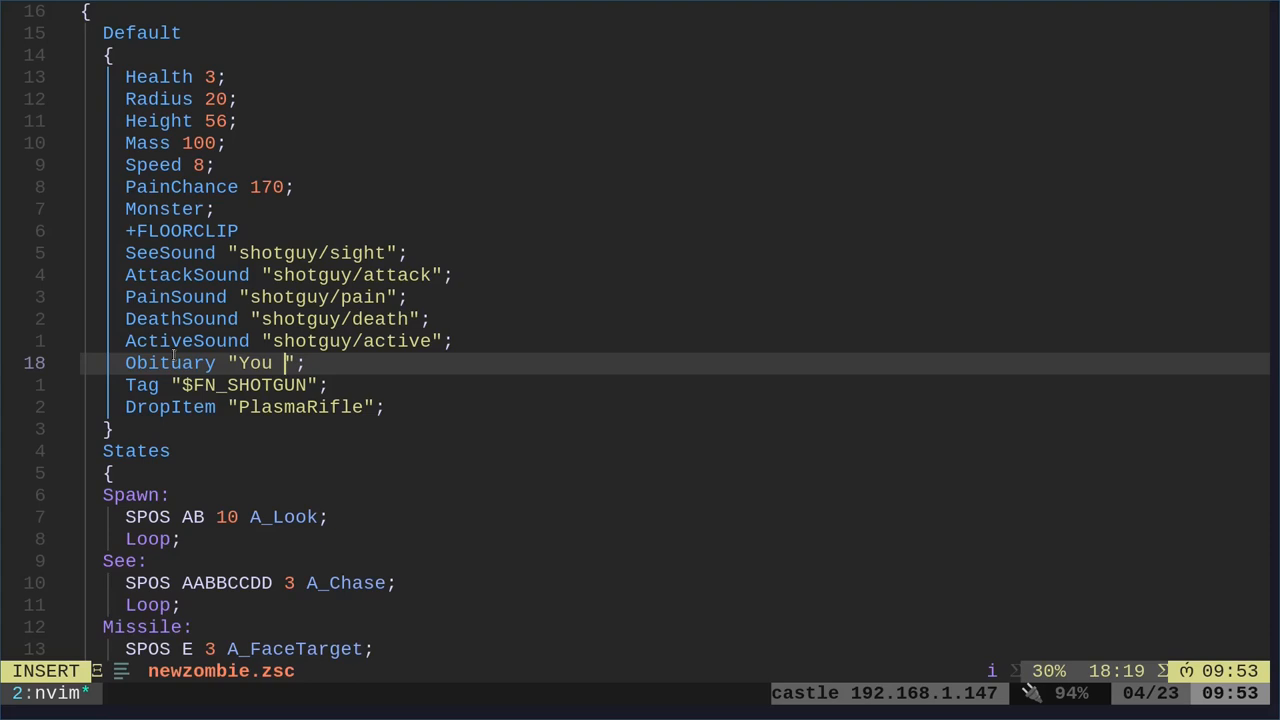
text(wher)
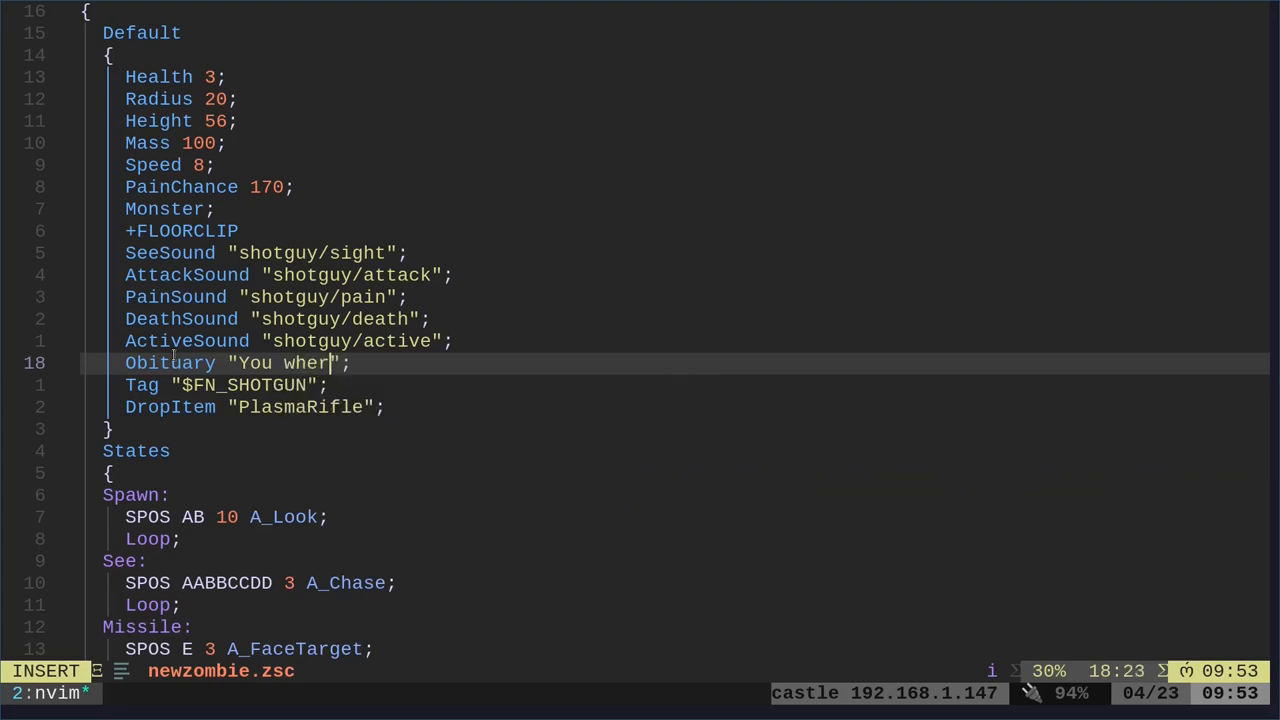
text(e)
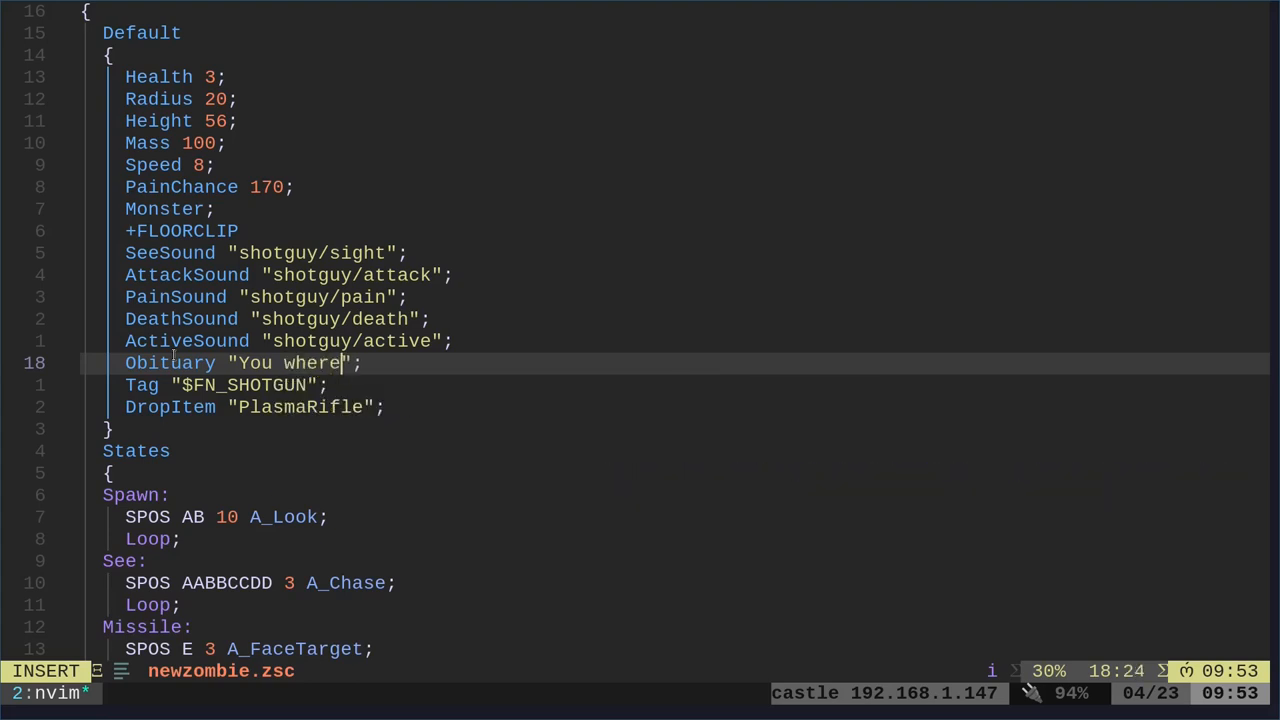
key(BackSpace)
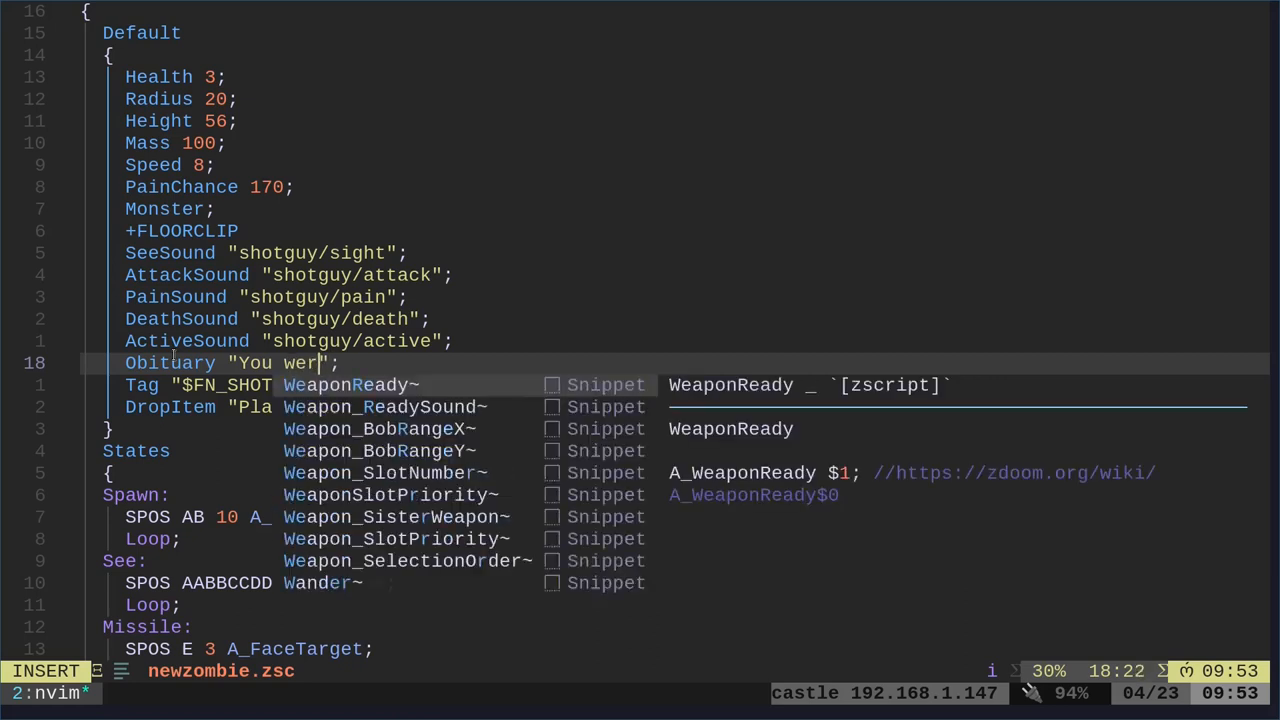
key(BackSpace)
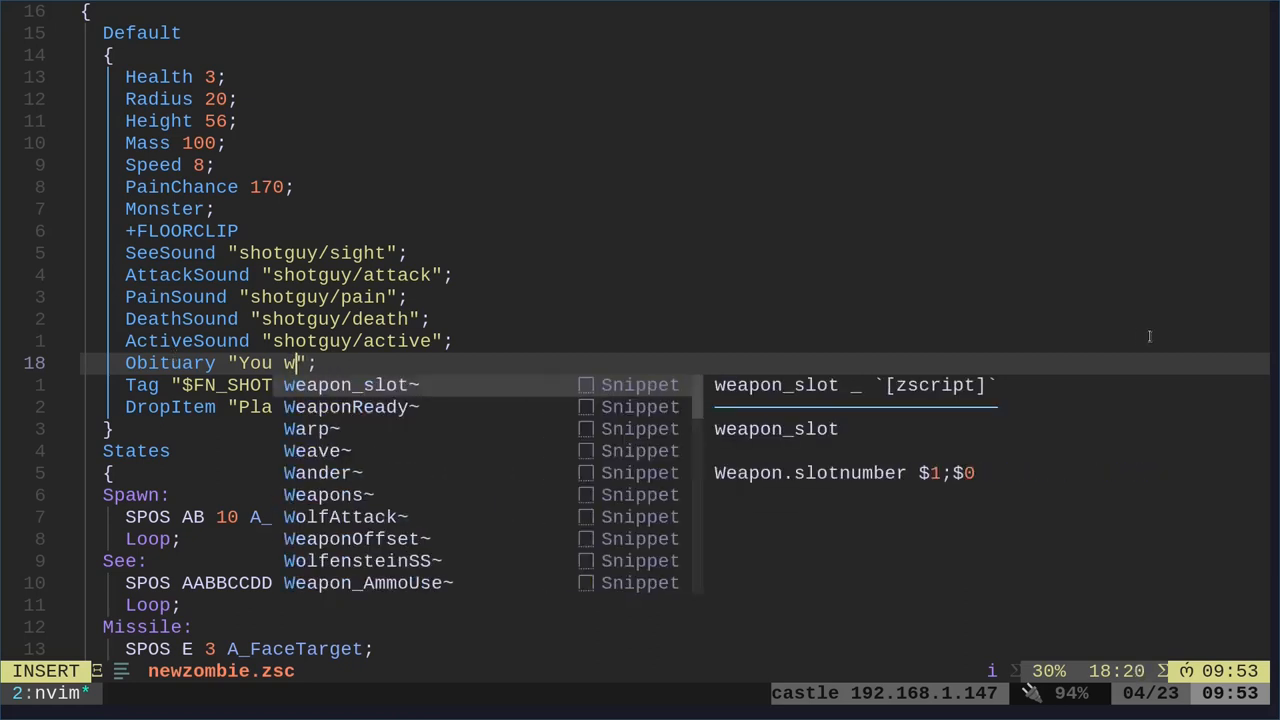
text(ere killed by a)
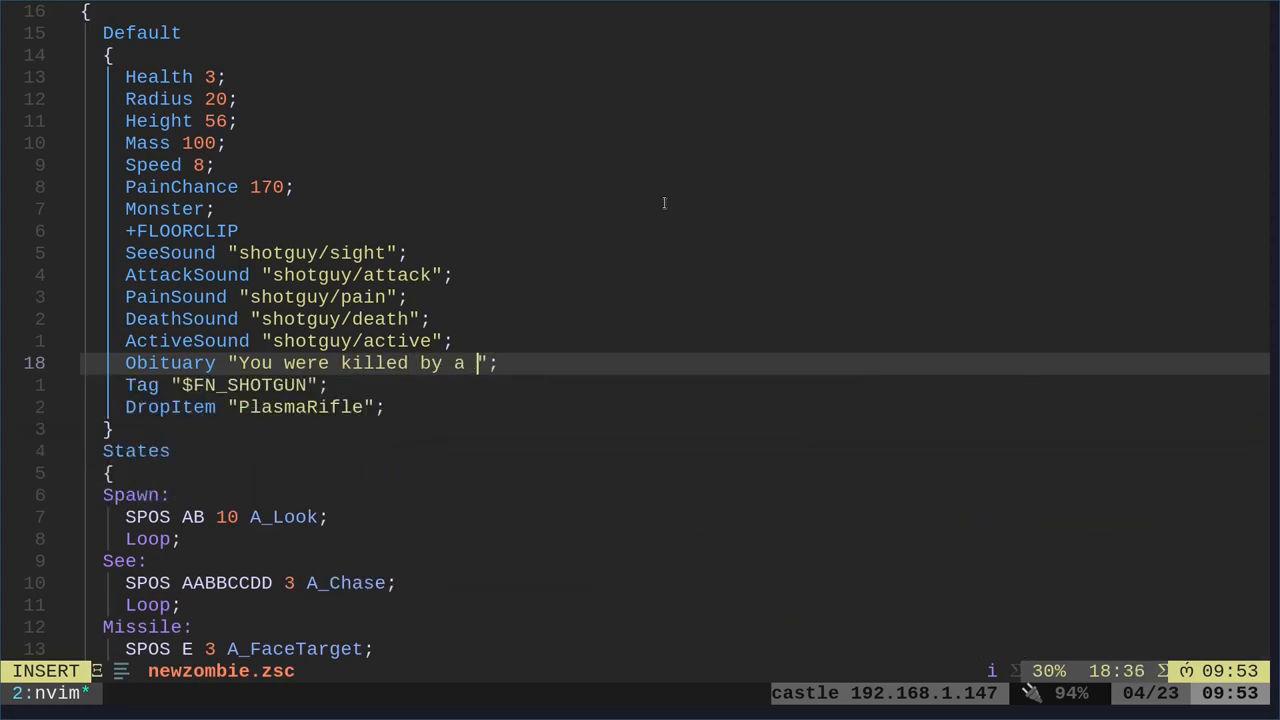
Complete the Obituary so it reads "You were killed by a plasma" trooper
text(plasma)
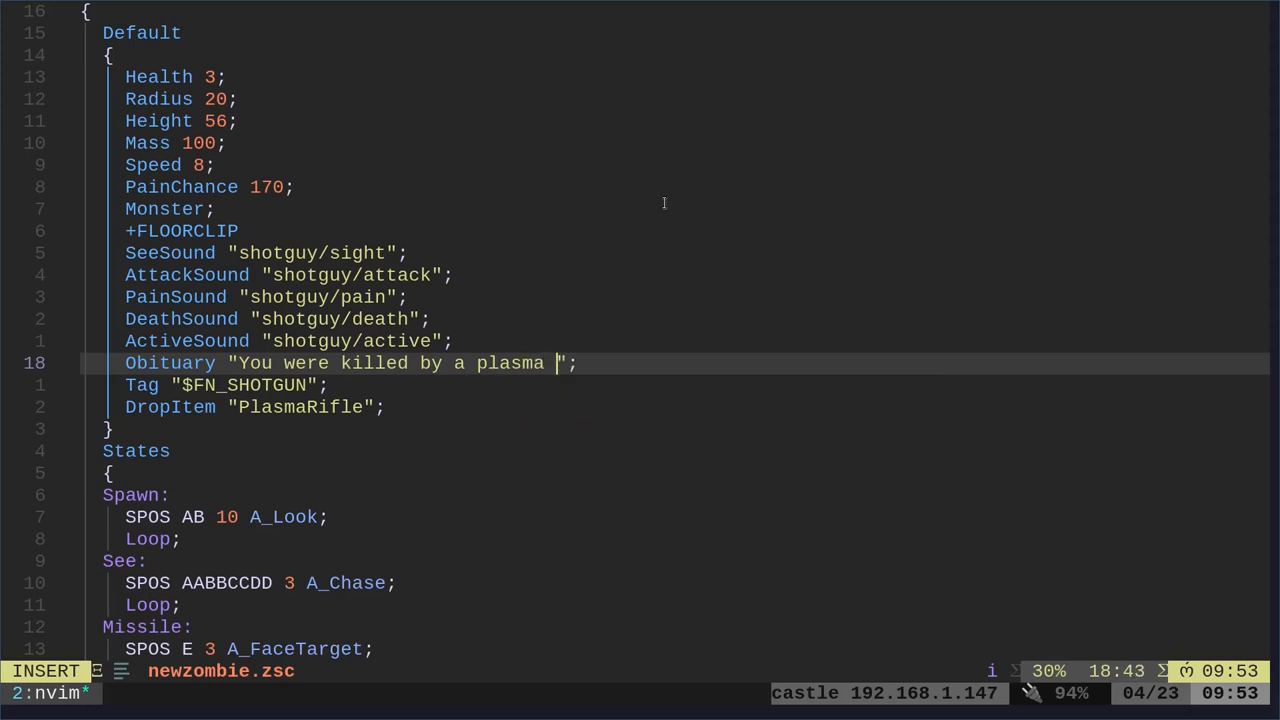
text(troope)
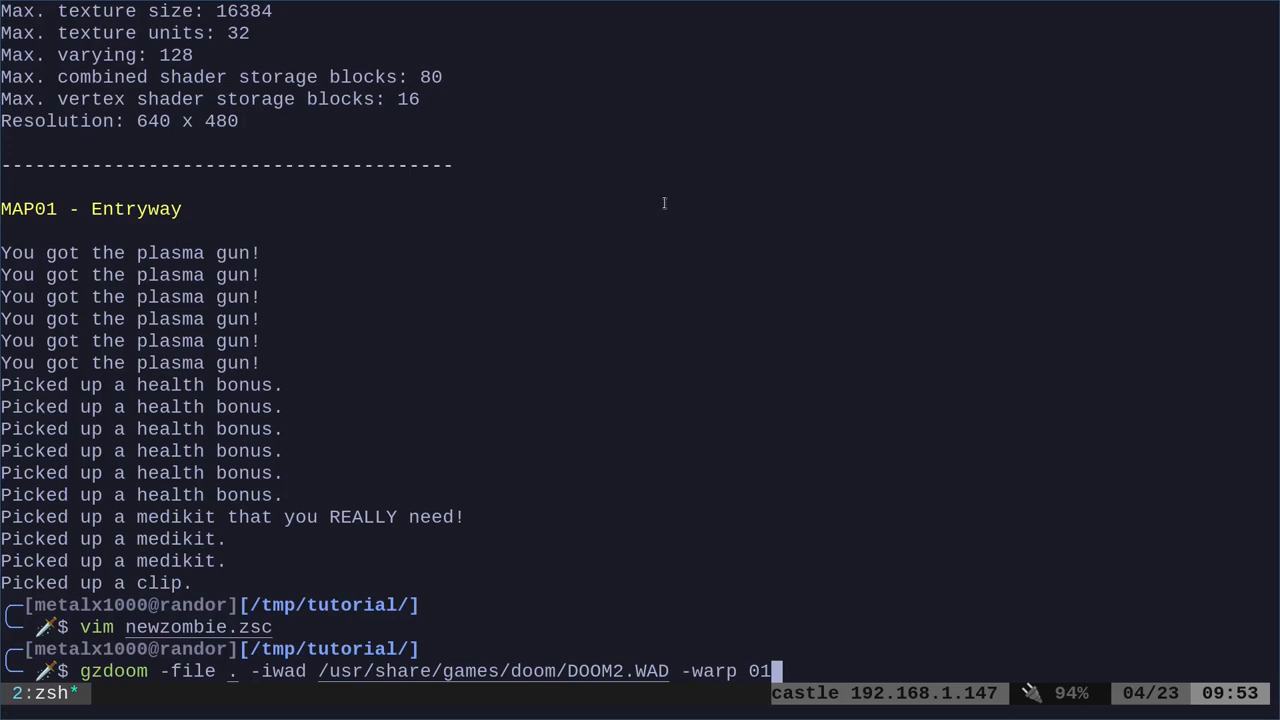
Launch GZDoom on MAP01, get killed to check the obituary, and confirm quitting
key(Return)
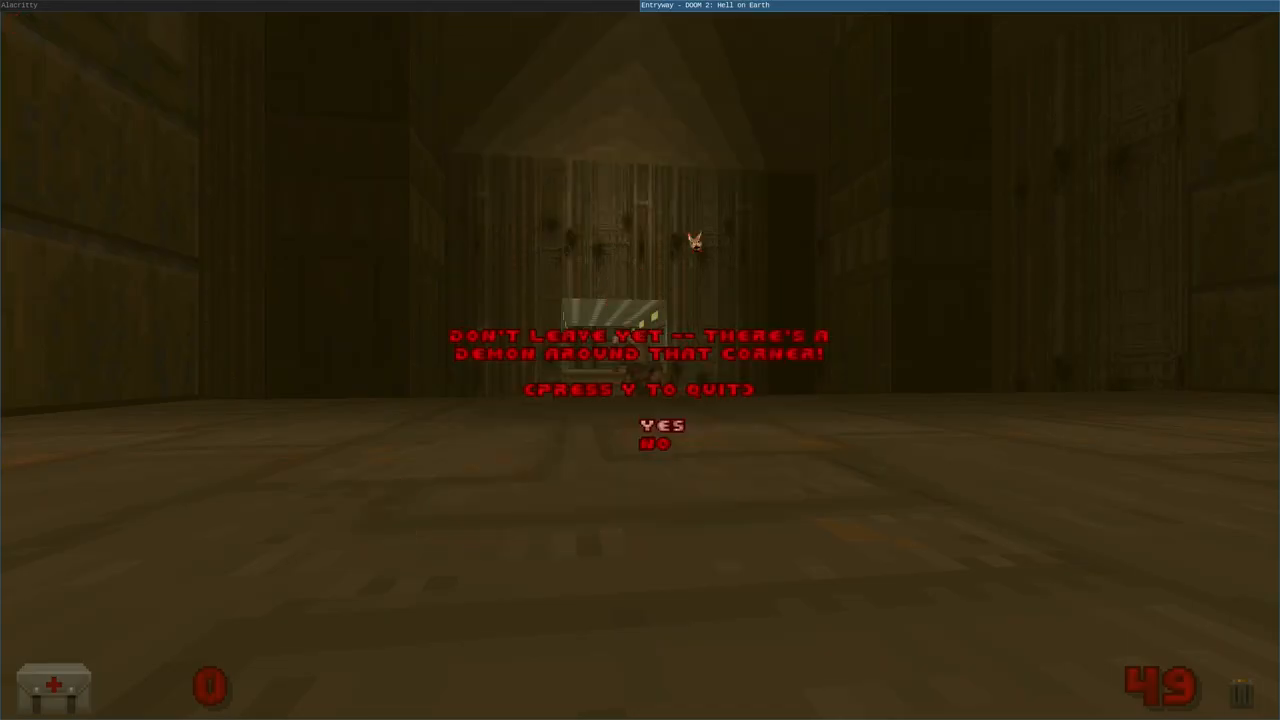
key(y)
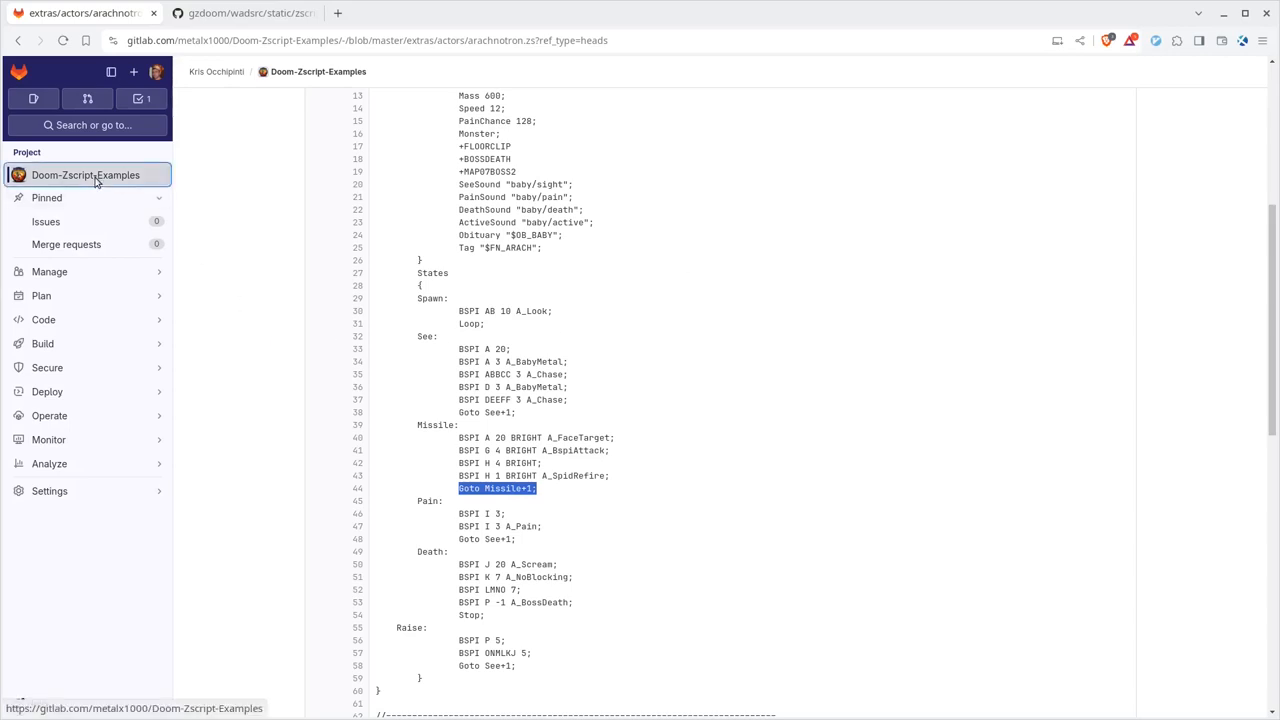
Navigate to the Doom-Zscript-Examples project's examples folder and scroll through its subfolders
click(84, 176)
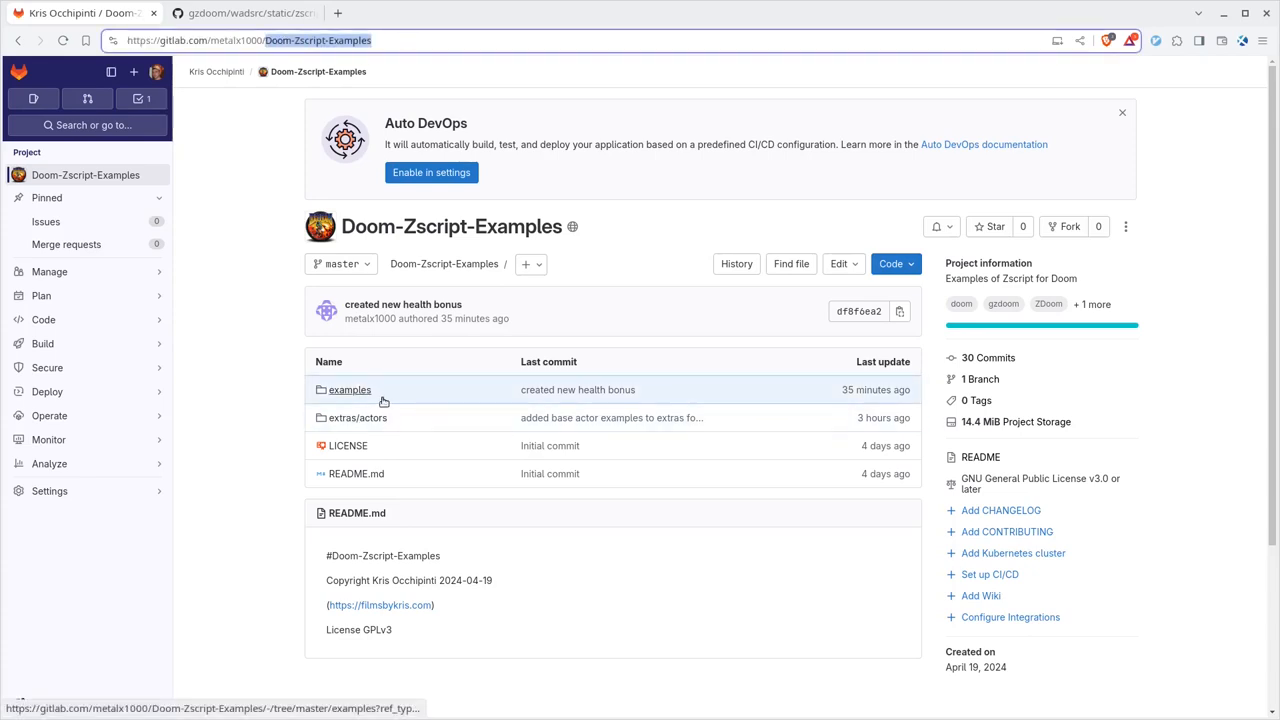
click(348, 388)
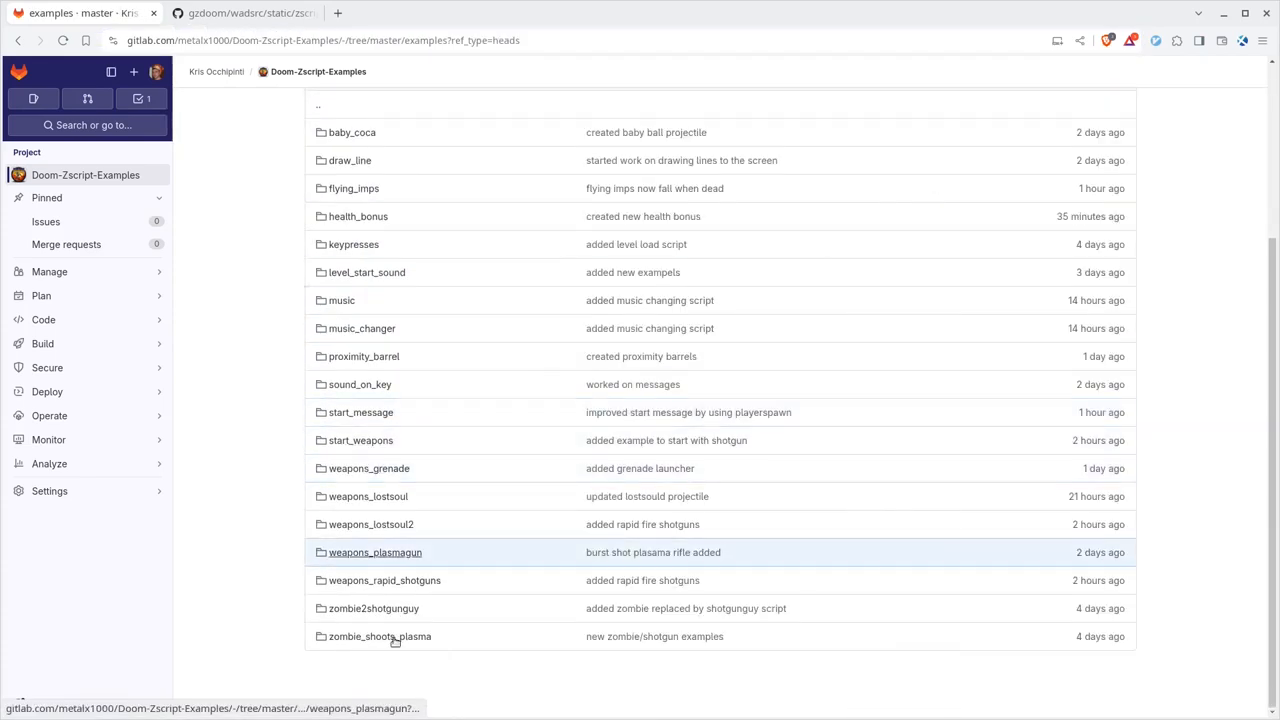
click(380, 636)
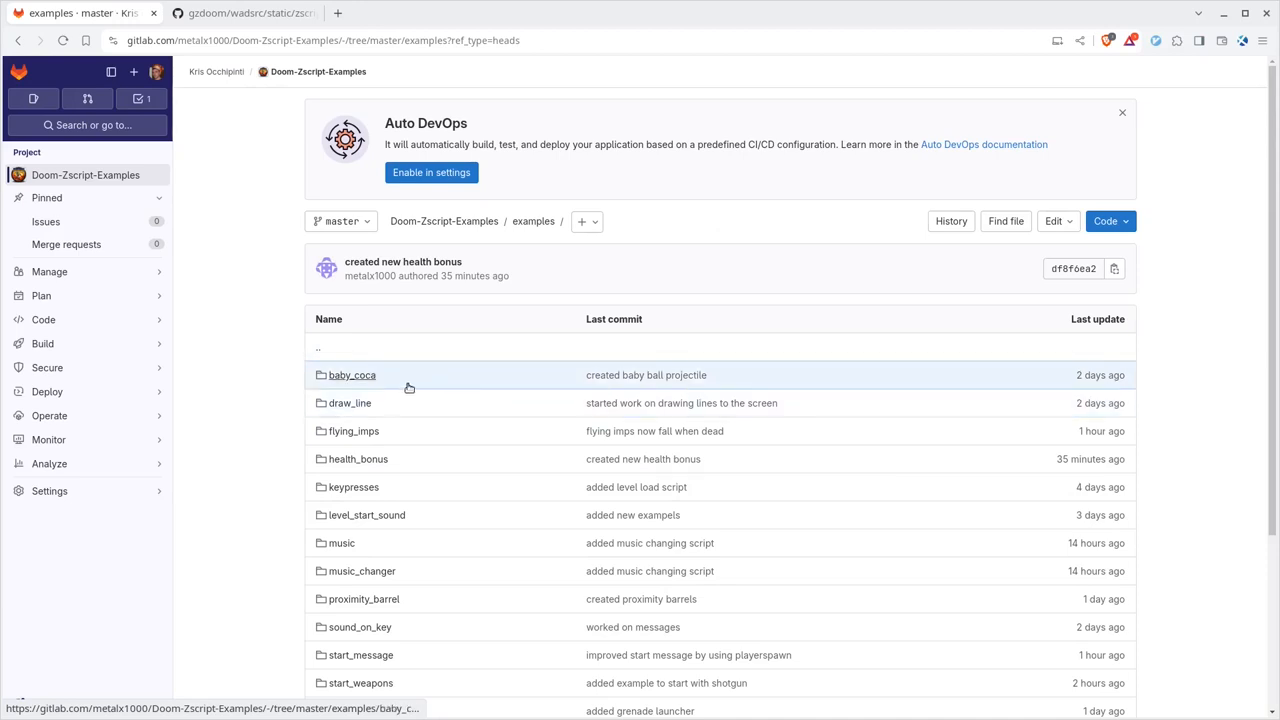
mouse_move(352, 376)
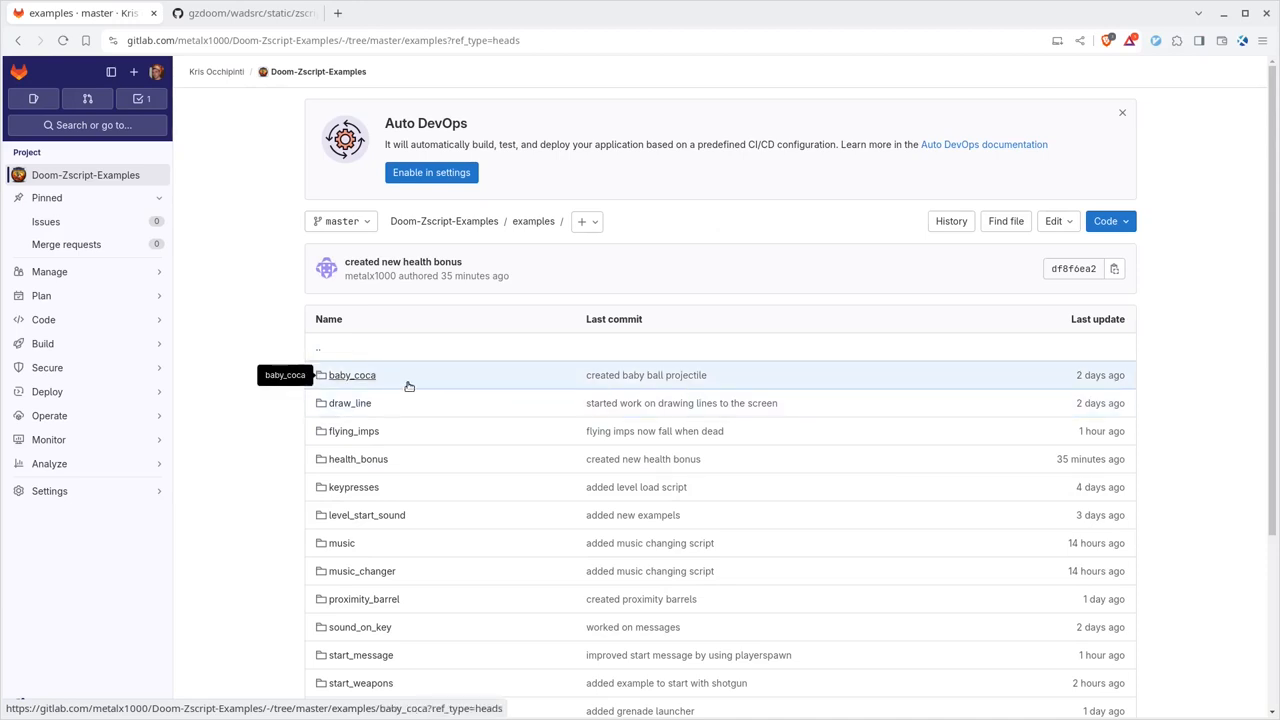
mouse_move(362, 386)
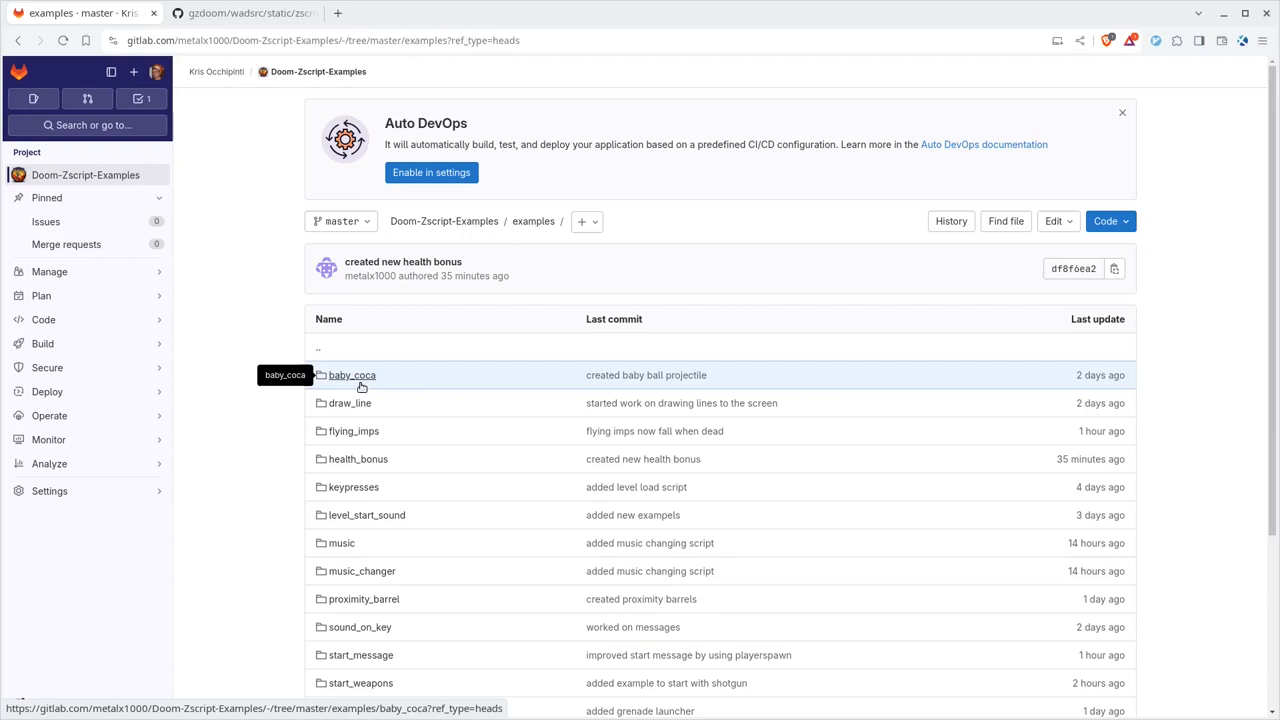
scroll(down, 3)
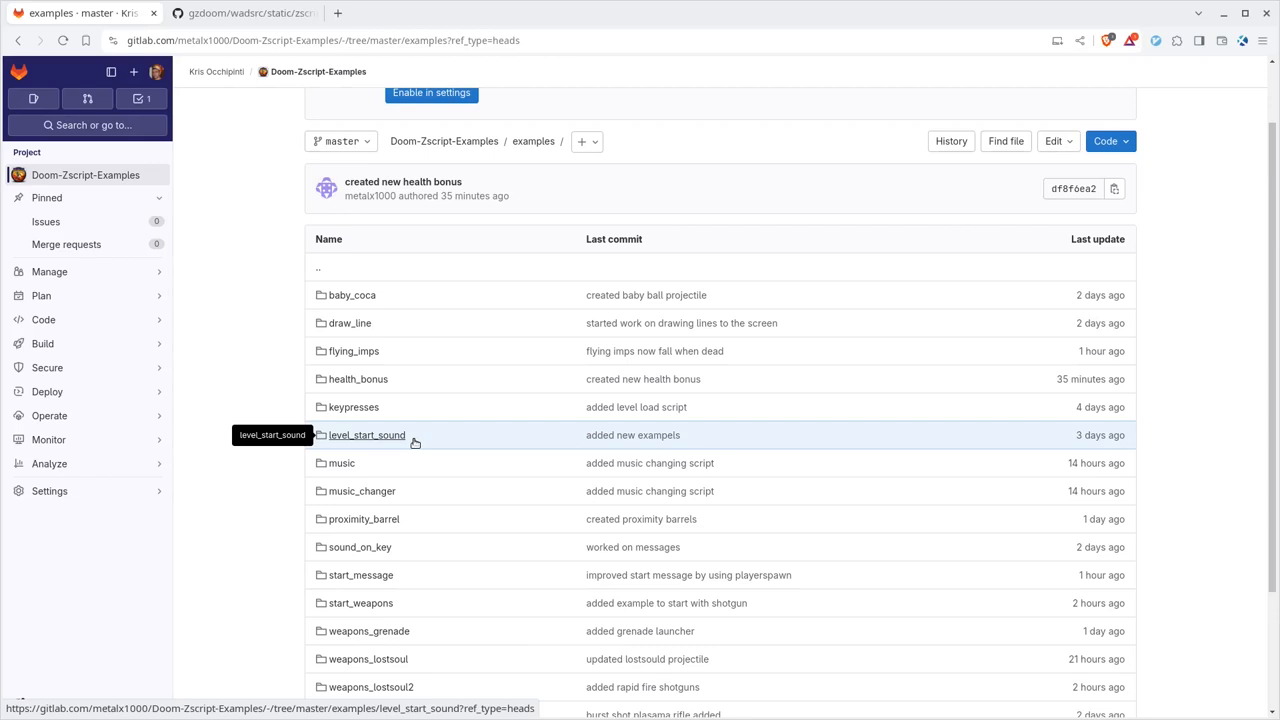
scroll(down, 3)
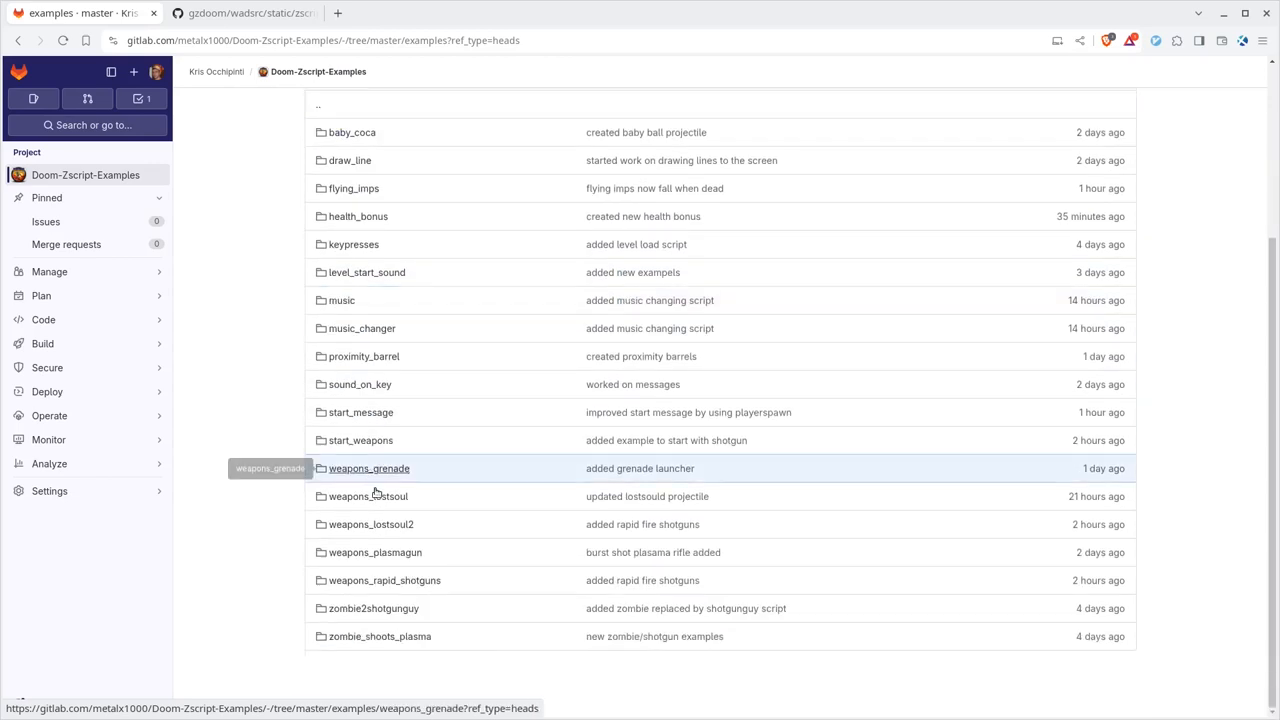